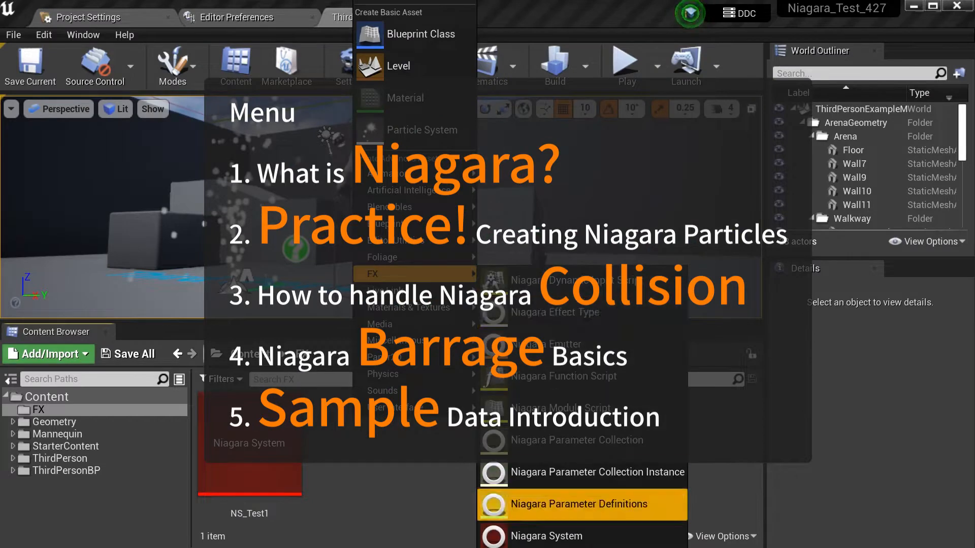
Convert P_Explosion to a Niagara system and open P_Explosion_Converted
click(581, 536)
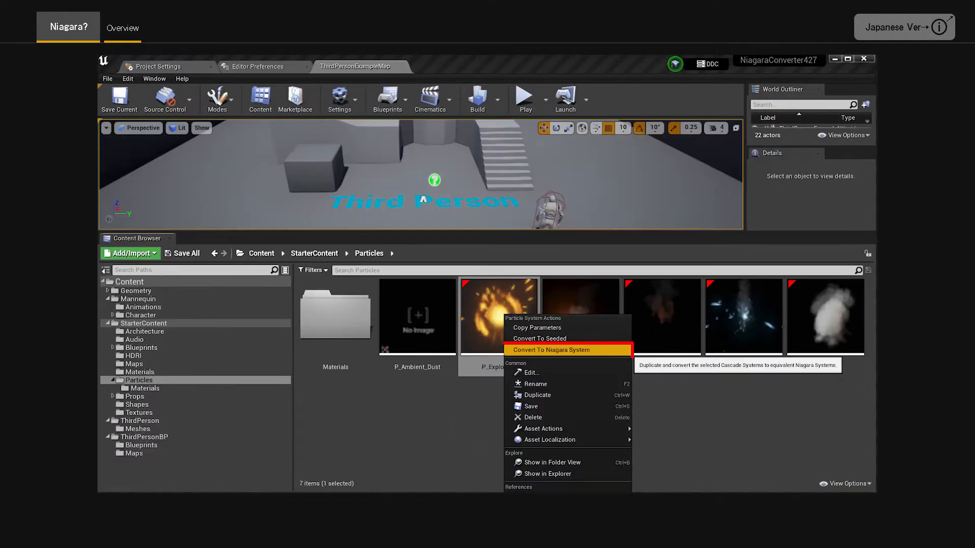
click(551, 349)
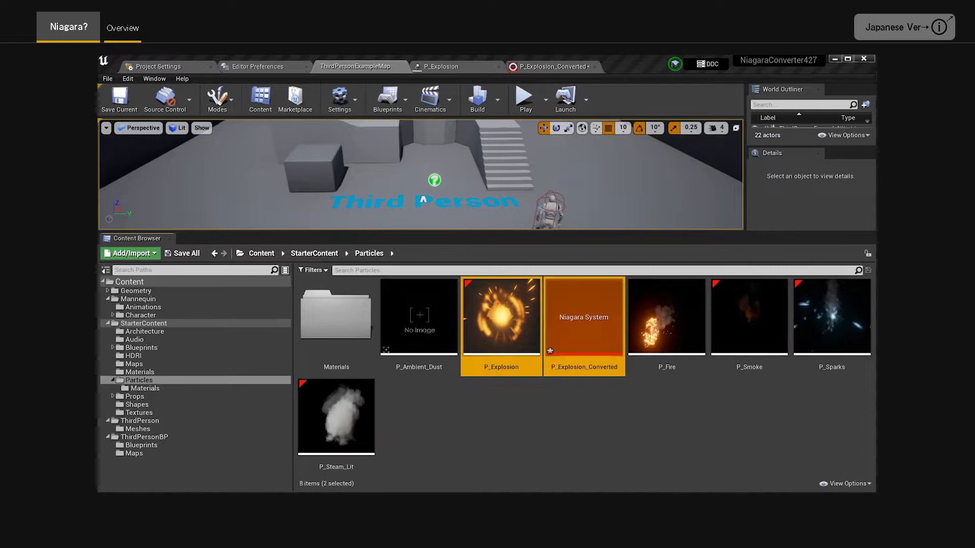
double_click(584, 316)
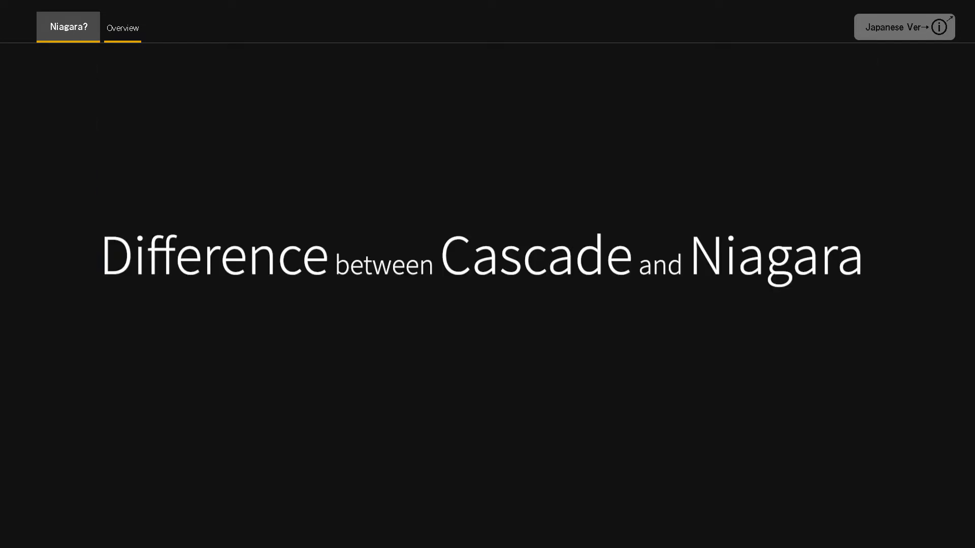
Add a Fountain parent emitter to the system graph and save it as its own asset
click(175, 28)
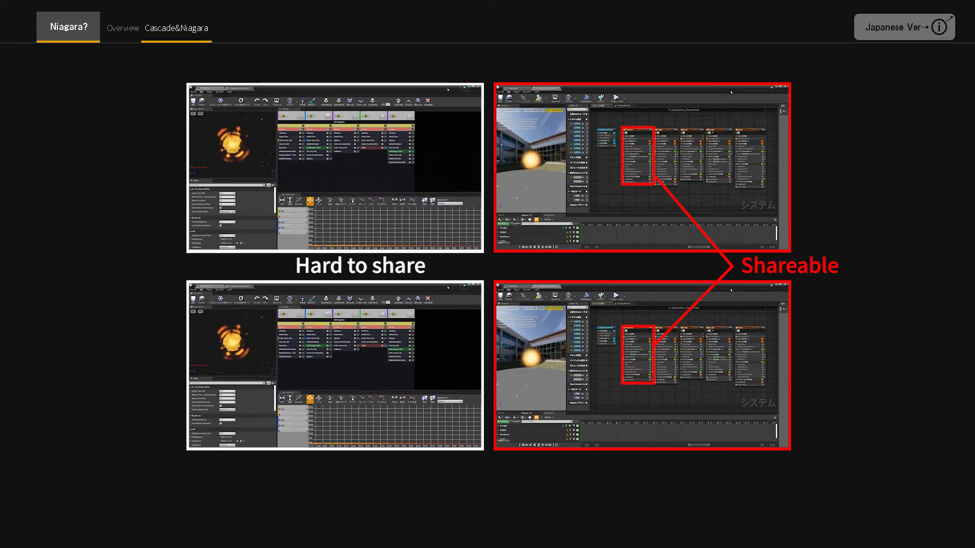
click(245, 28)
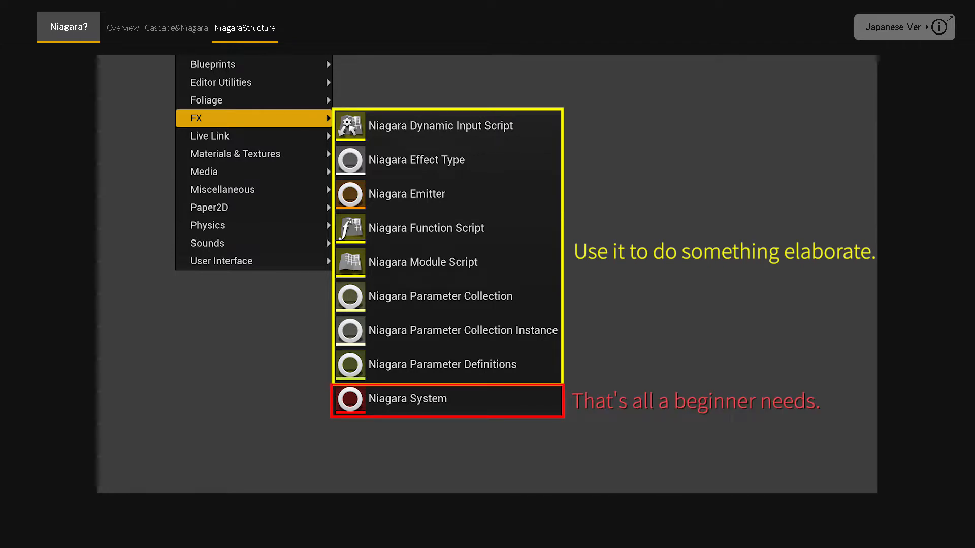
click(408, 398)
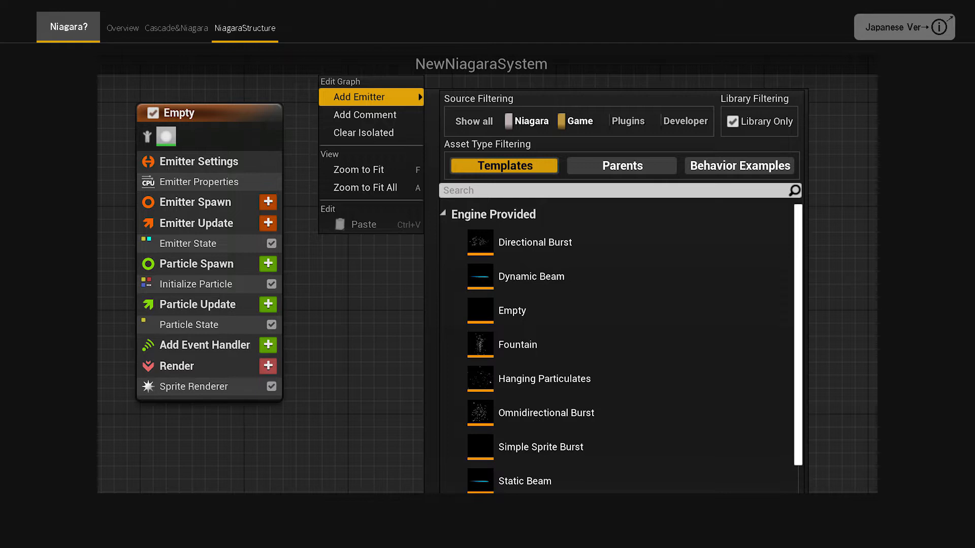
click(620, 166)
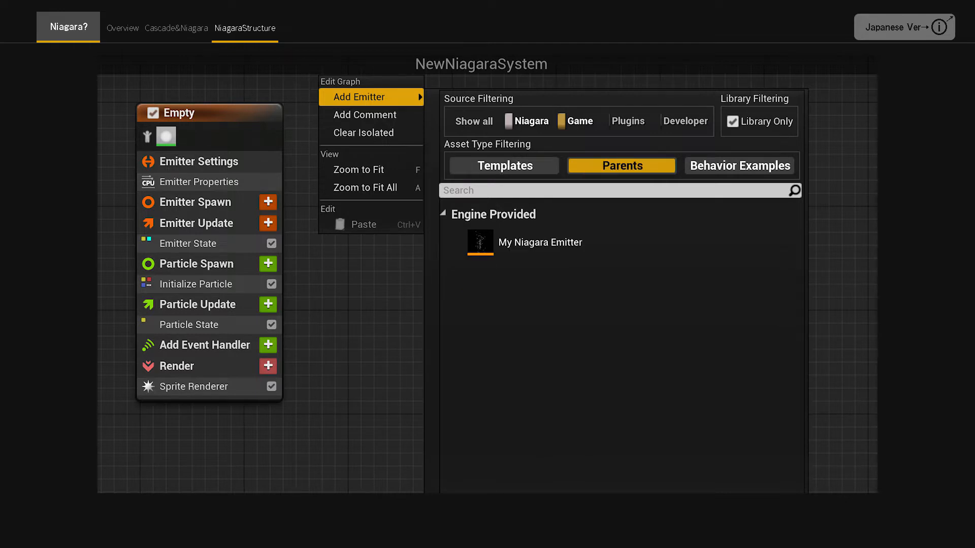
click(739, 166)
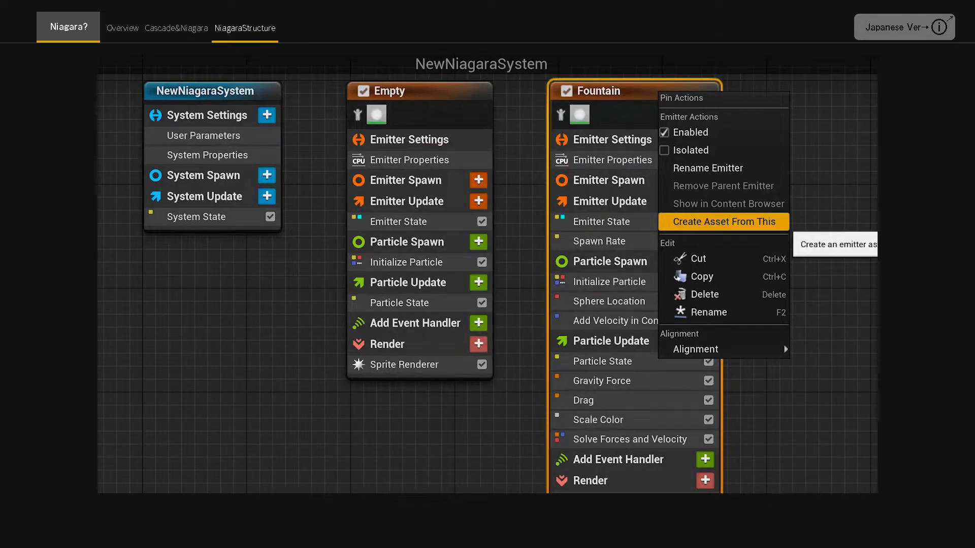
click(721, 220)
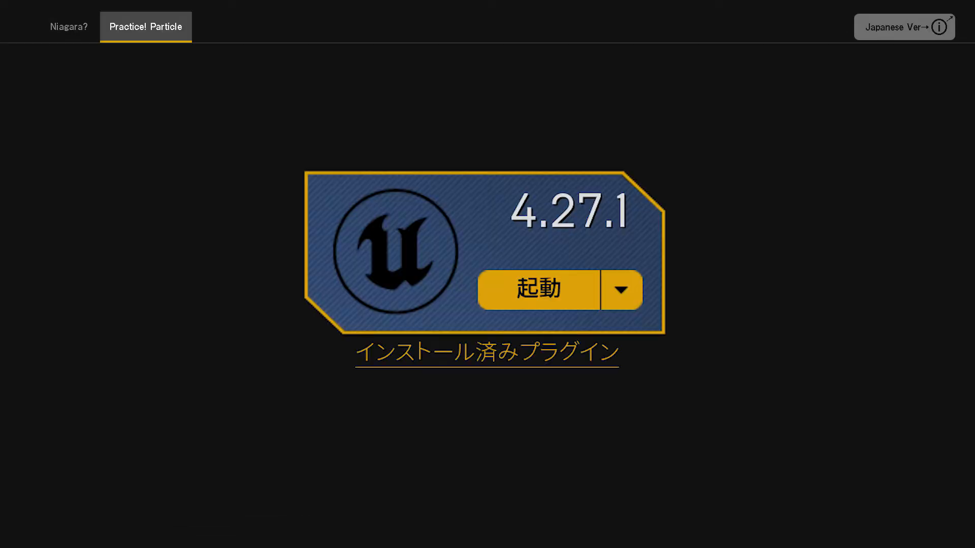
Make an FX folder holding a Fountain-based Niagara system NS_Test1, and open it
click(537, 290)
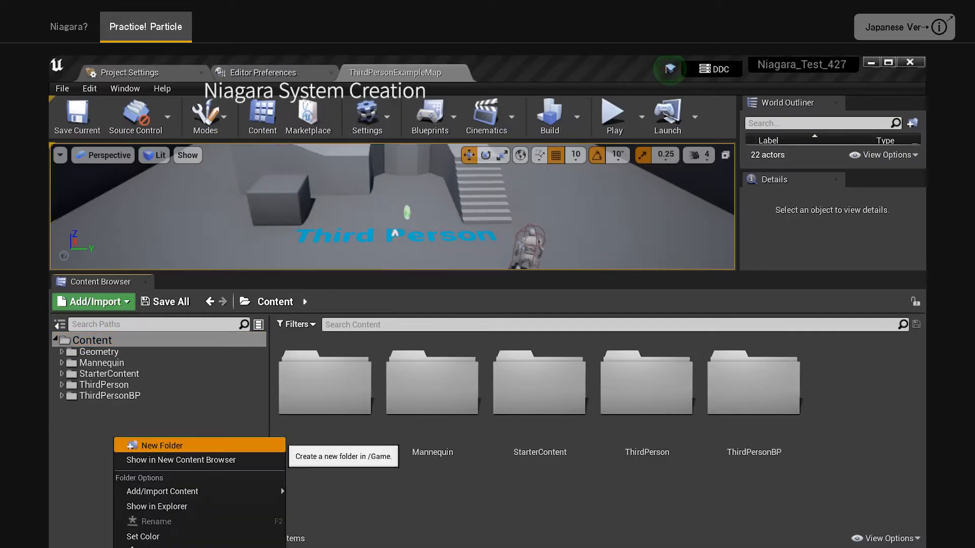
click(159, 445)
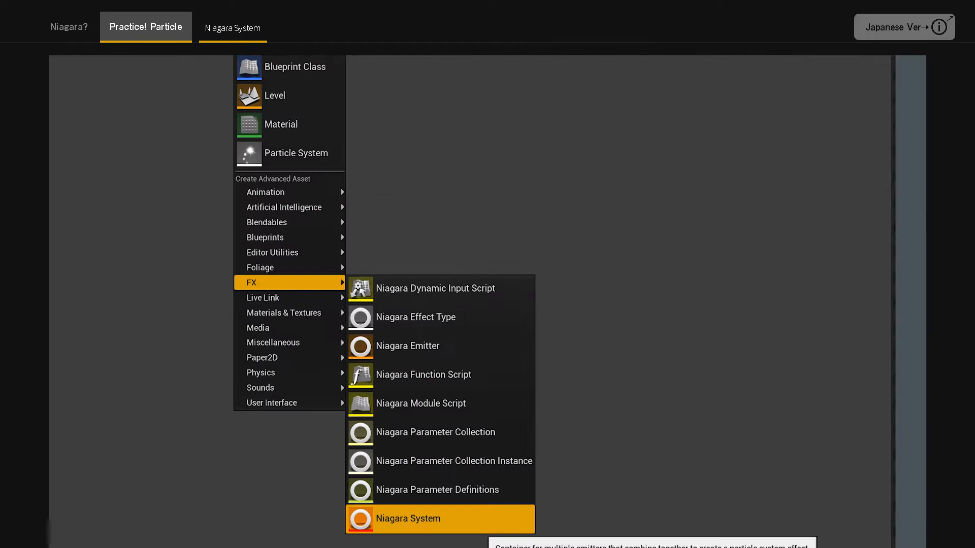
click(424, 519)
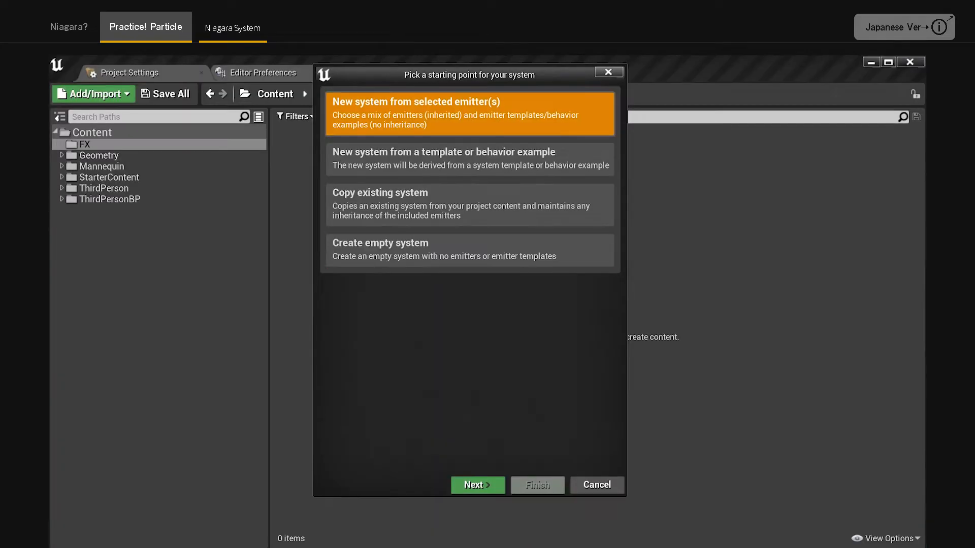
click(476, 485)
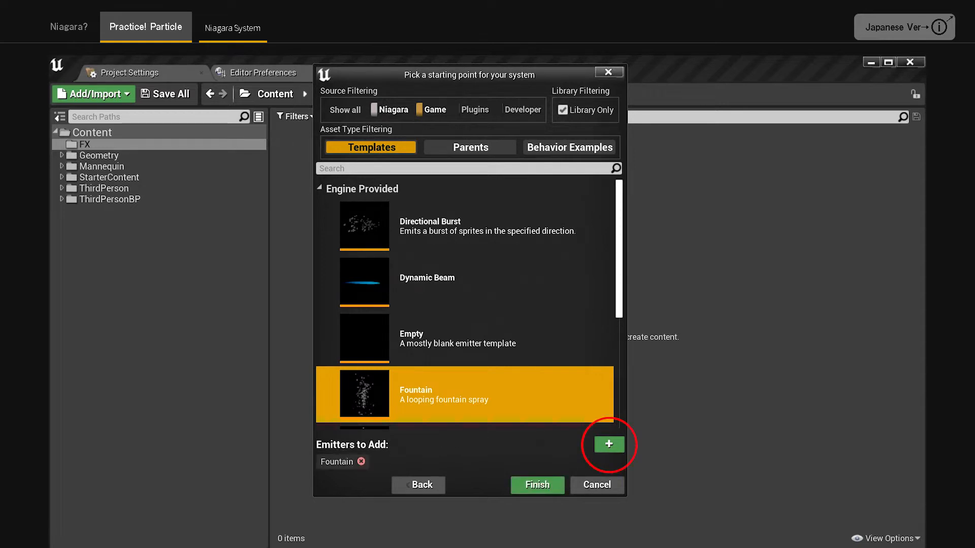
mouse_move(536, 485)
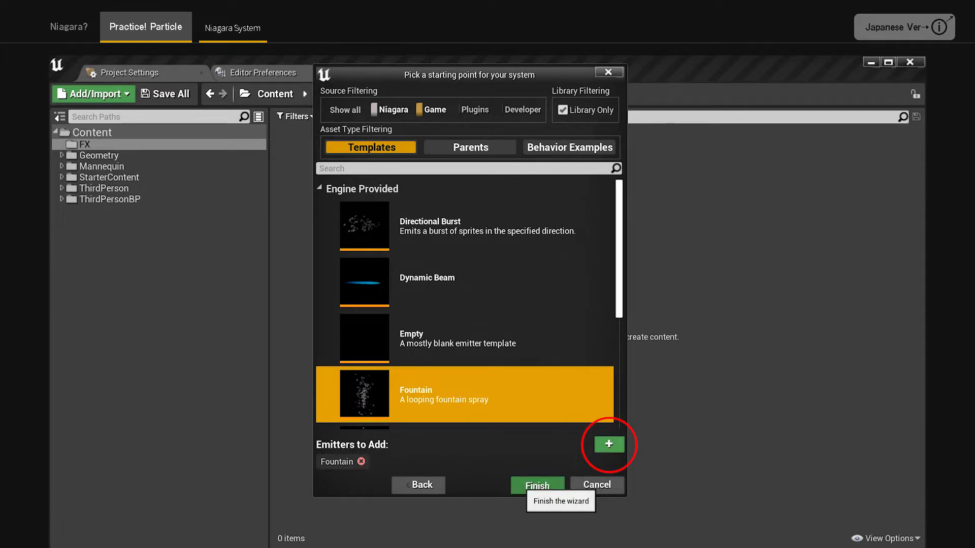
click(536, 486)
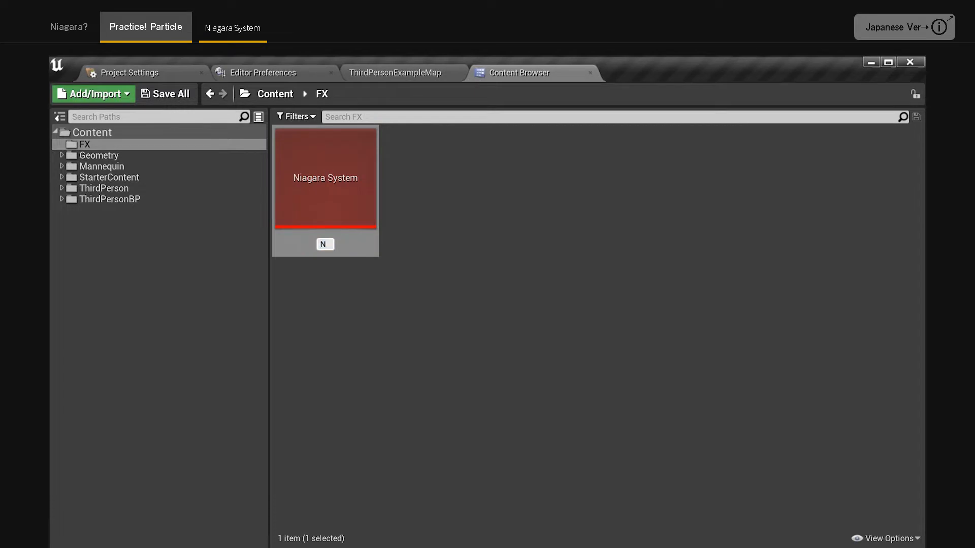
text(NS_Test1)
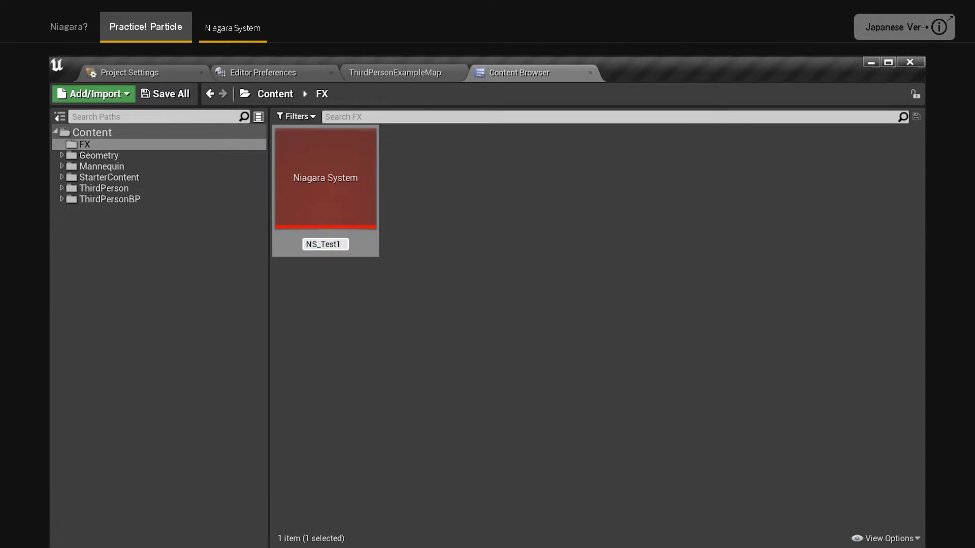
double_click(325, 177)
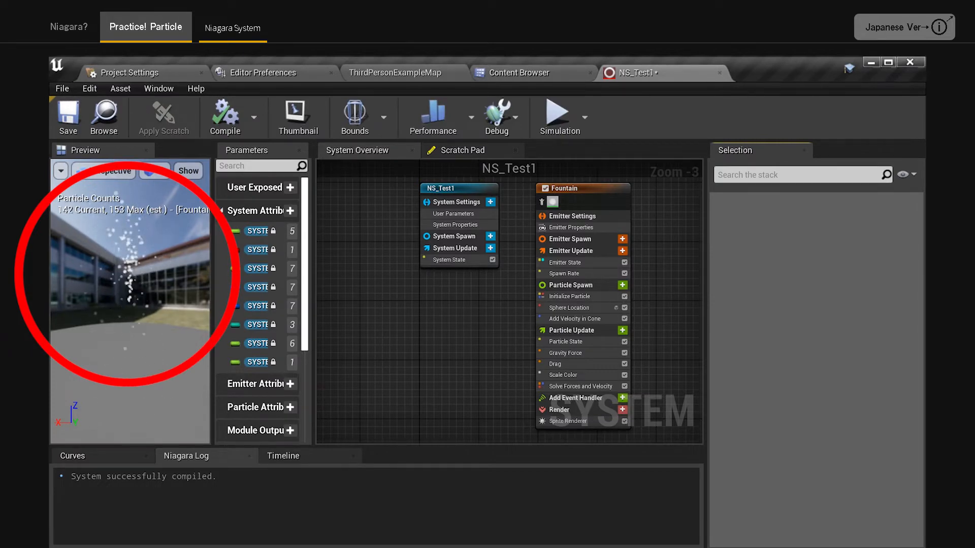
Place NS_Test1 in the ThirdPersonExampleMap and play the level to see the particles
click(403, 72)
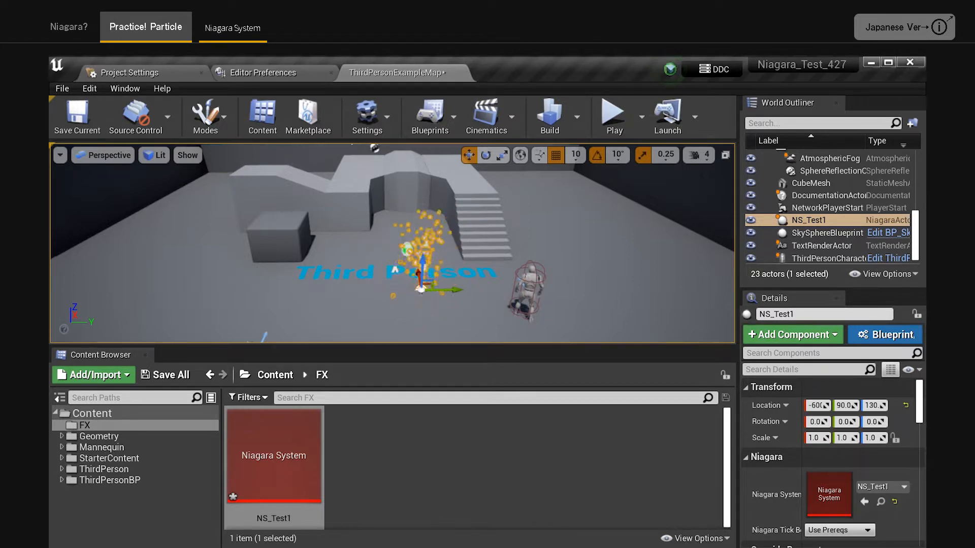
click(612, 116)
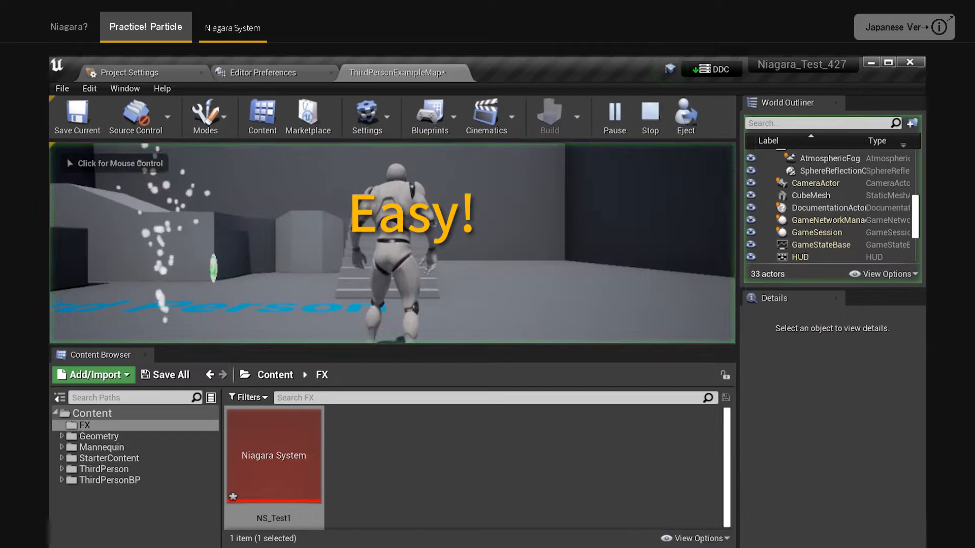
click(391, 244)
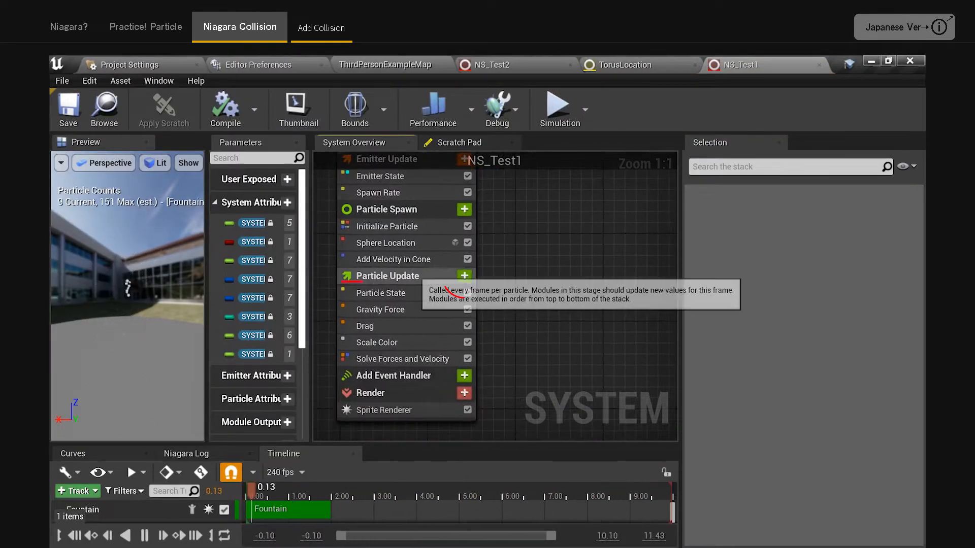
Add Collision to Particle Update and fix its order above Solve Forces and Velocity
click(463, 275)
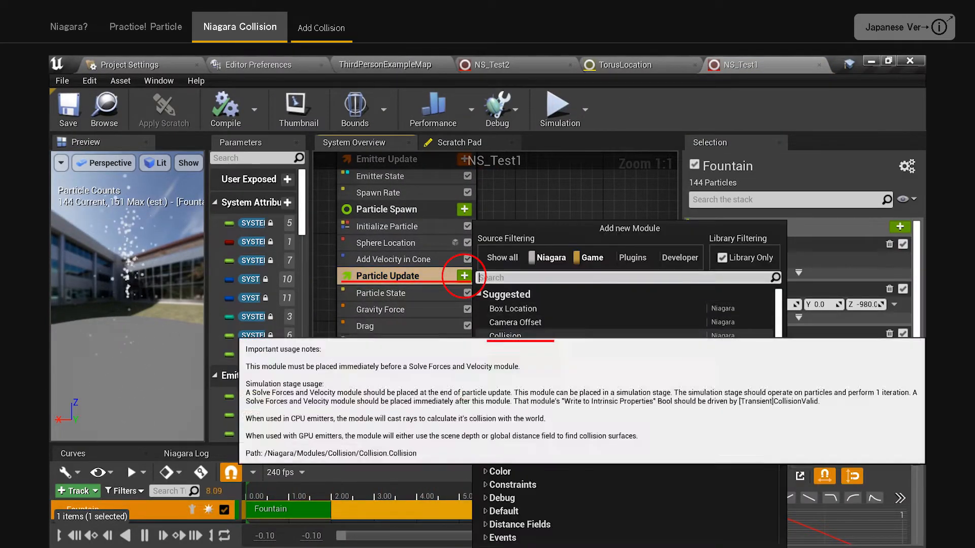
click(505, 335)
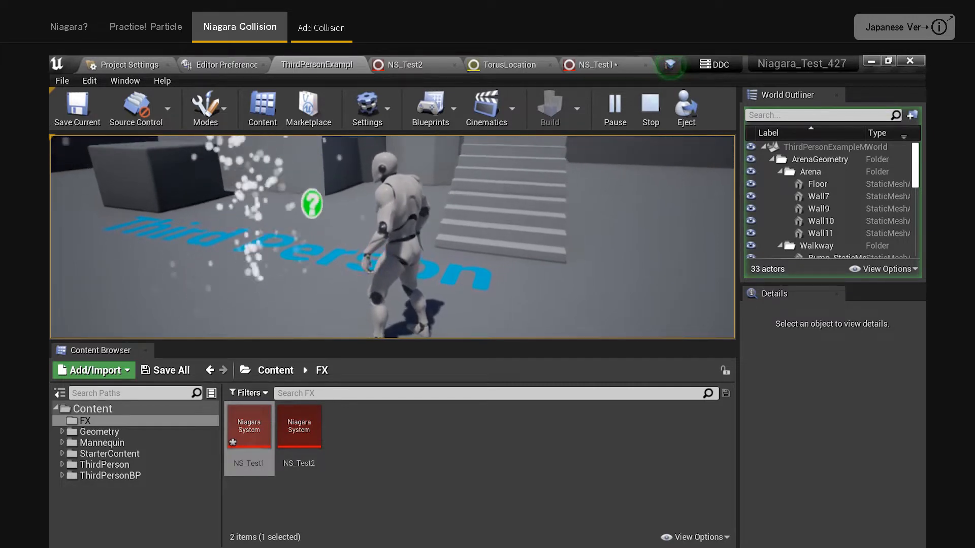
double_click(248, 426)
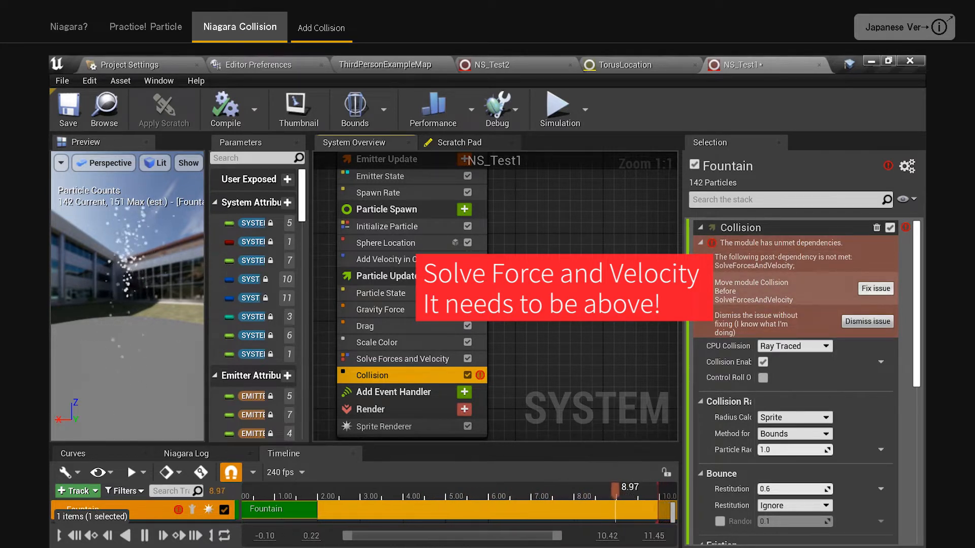
click(874, 288)
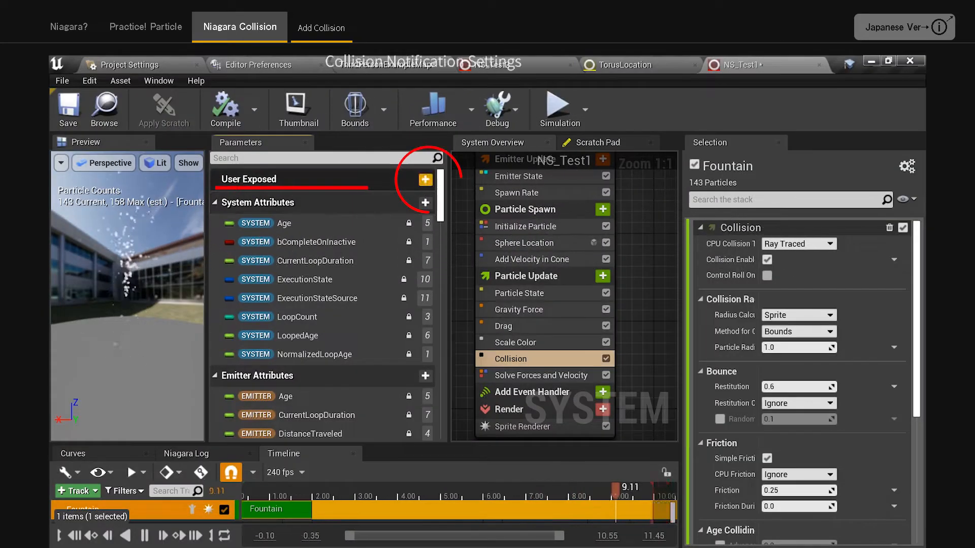
Add a BPCallback user parameter and an Export Particle Data to Blueprint module
click(425, 179)
text(BPCallback)
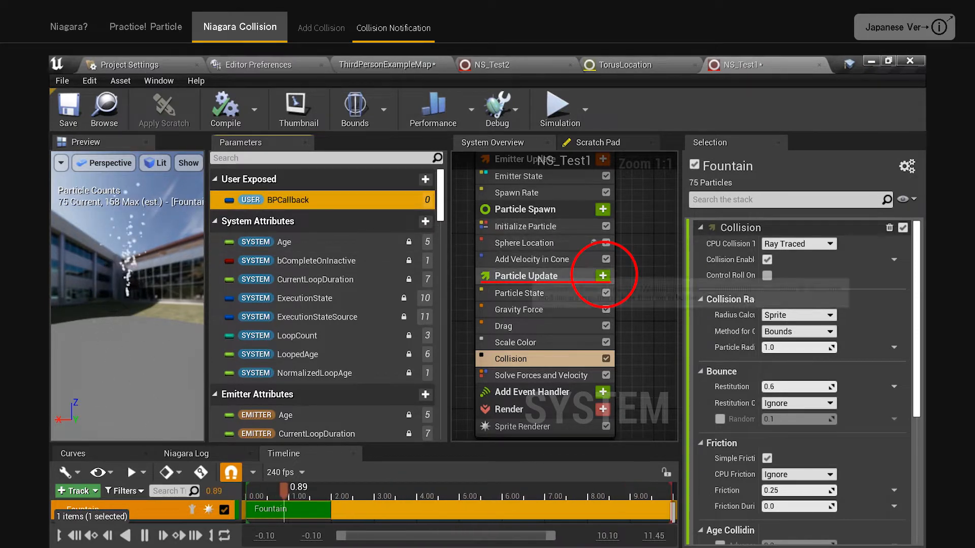
click(602, 275)
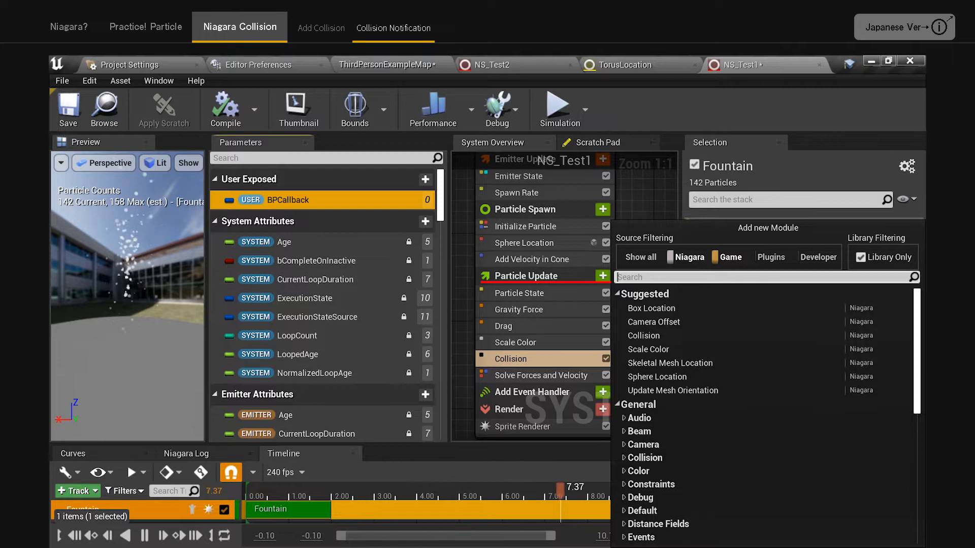
click(643, 335)
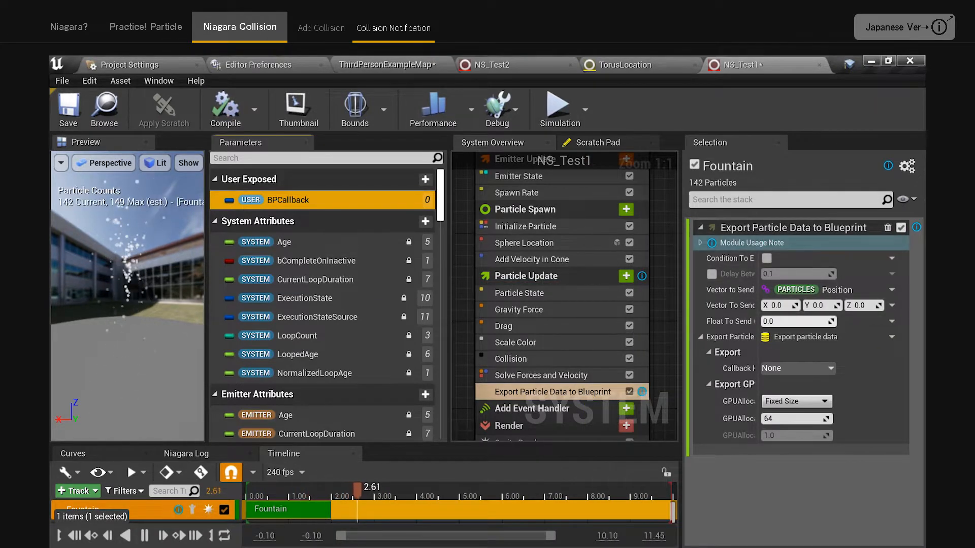
Set the module to export on CollisionValid using BPCallback as the callback handler
click(700, 243)
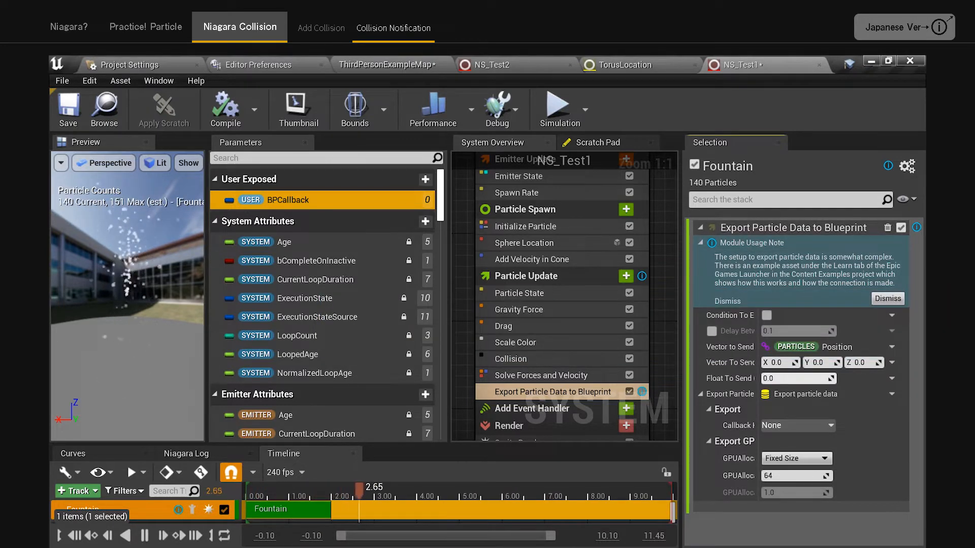
click(887, 299)
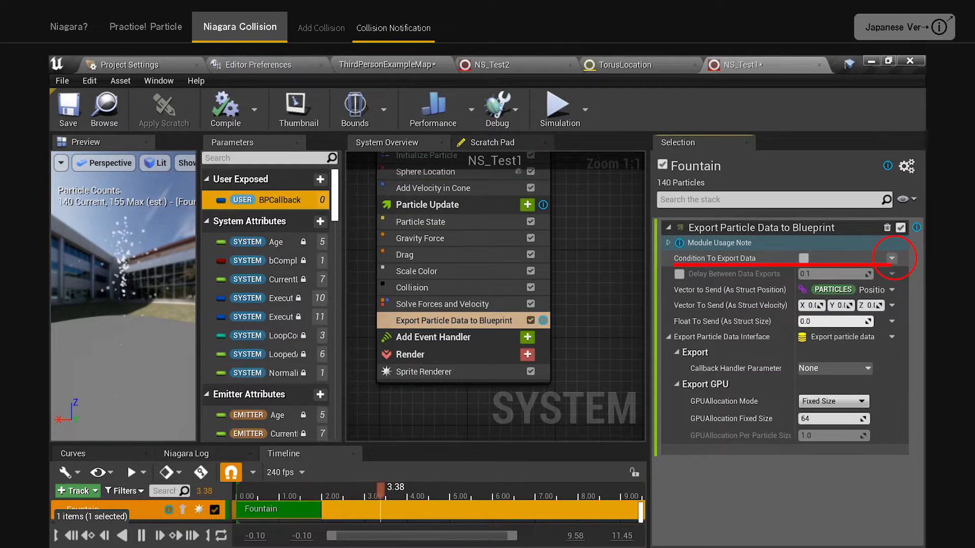
click(891, 257)
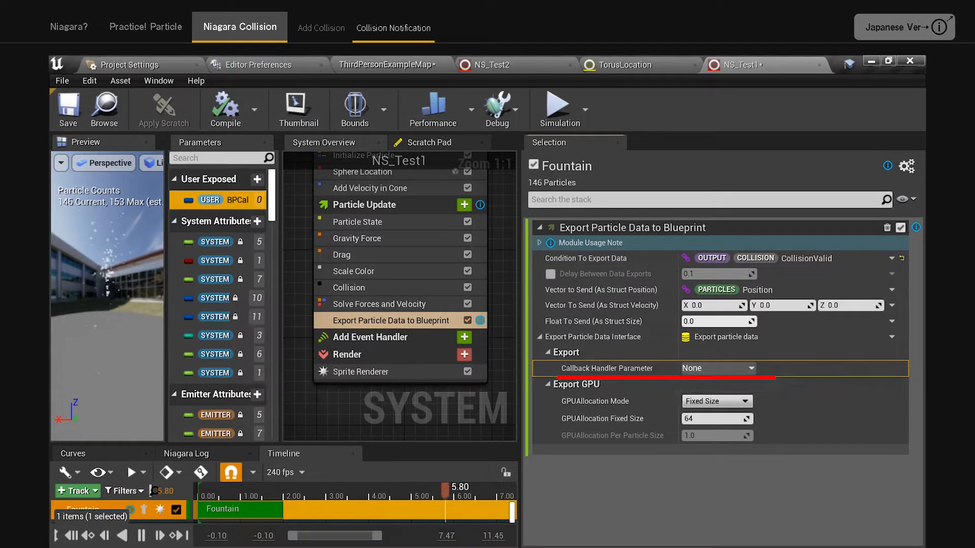
click(716, 368)
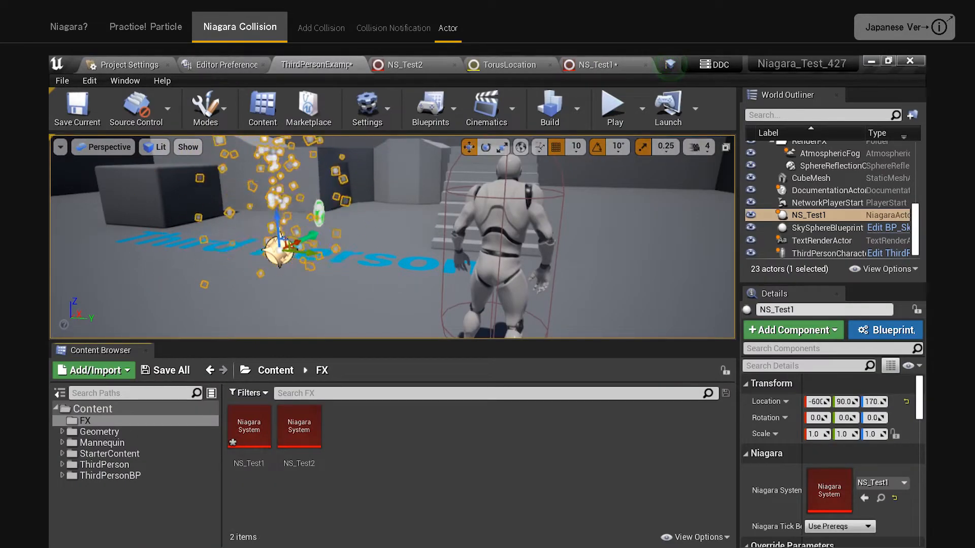
Create the BP_Niagara_Test1 Actor blueprint in FX and open it
click(367, 108)
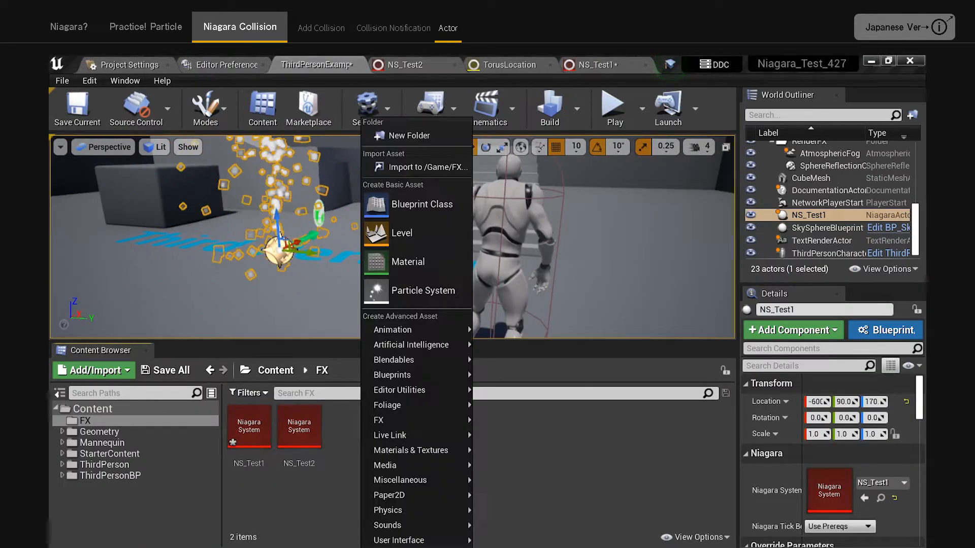
click(418, 204)
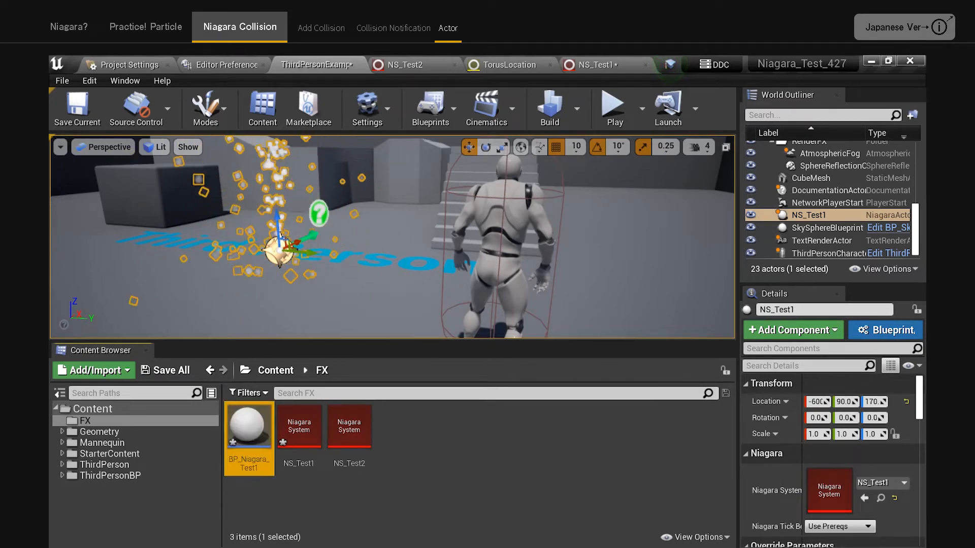
double_click(250, 427)
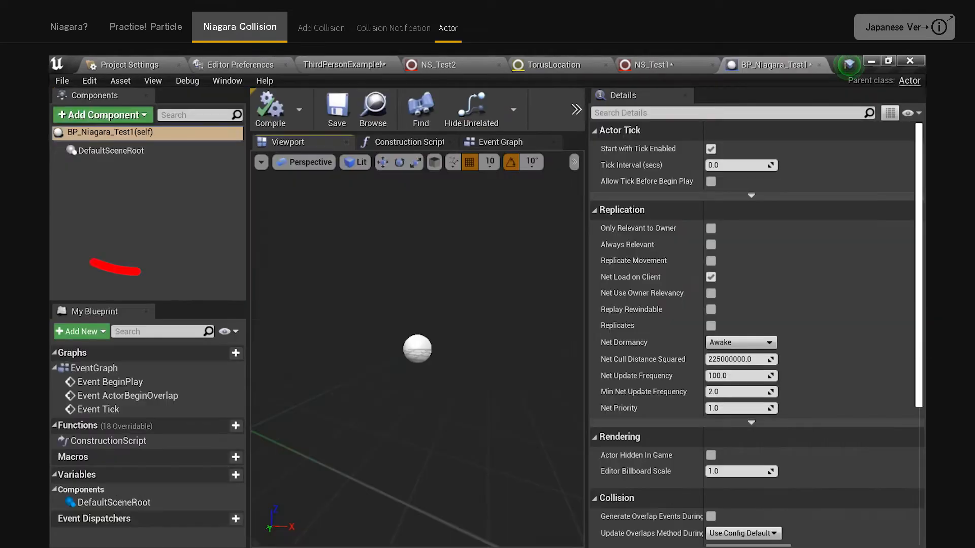
Add a Niagara Particle System component and assign it a Niagara system asset
click(102, 114)
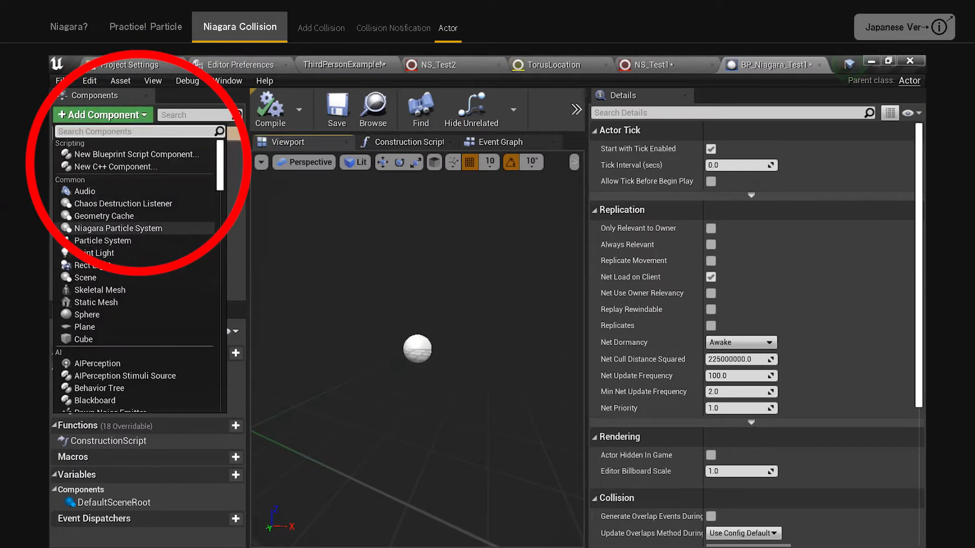
click(116, 228)
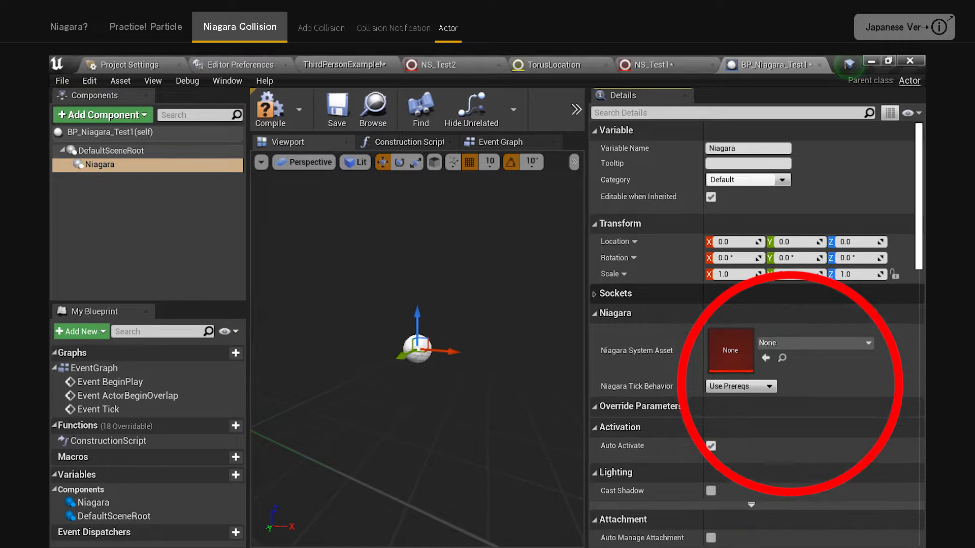
click(867, 343)
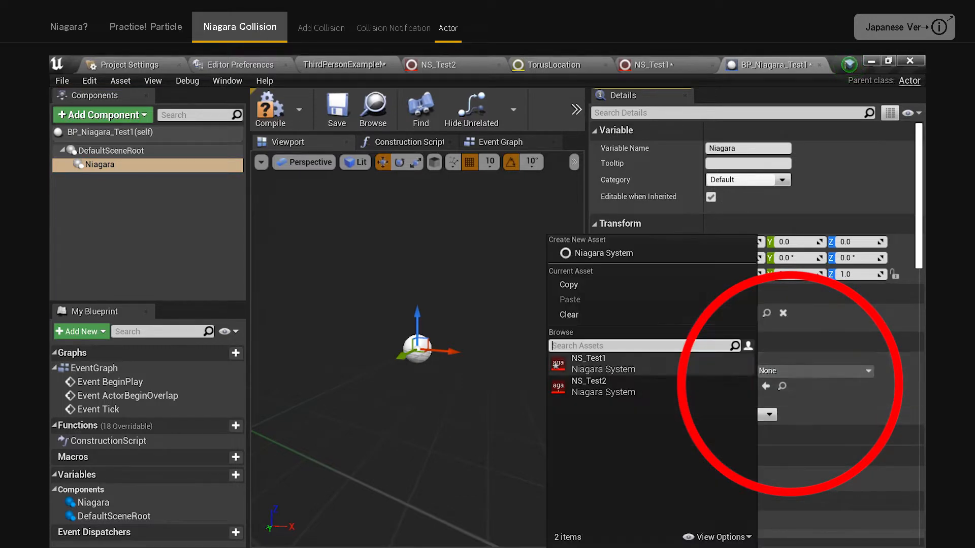
click(587, 363)
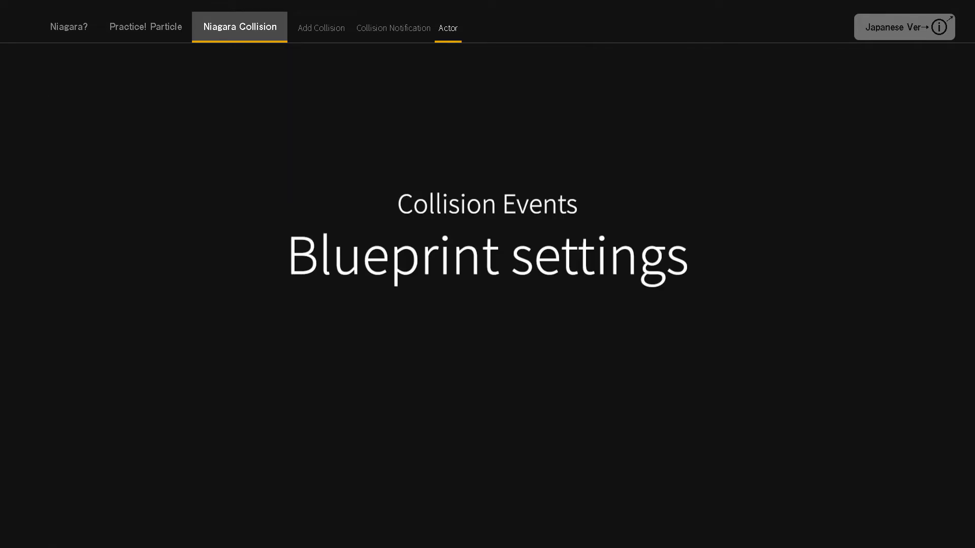
On BeginPlay, call Set Niagara Variable (Object) passing Self to BPCallback
click(500, 28)
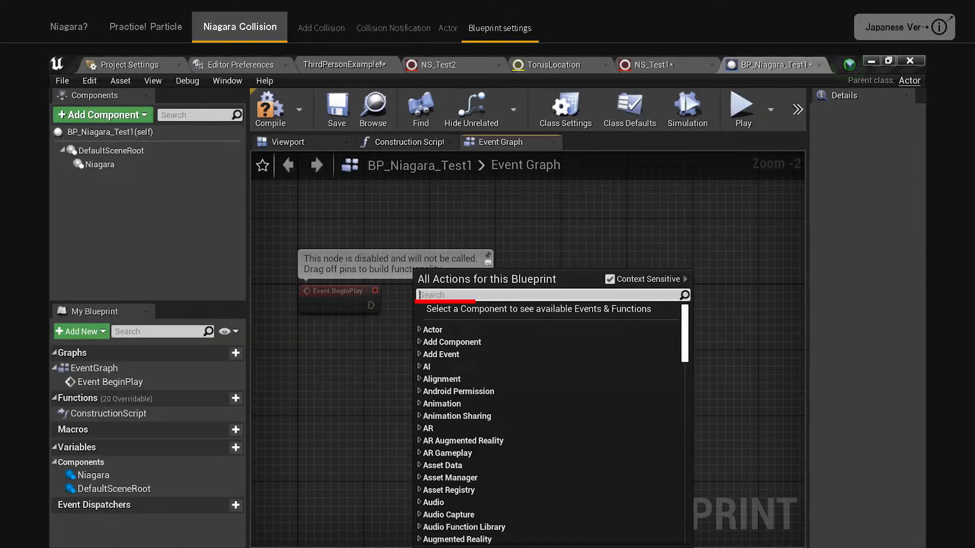
text(set niagara variable ob)
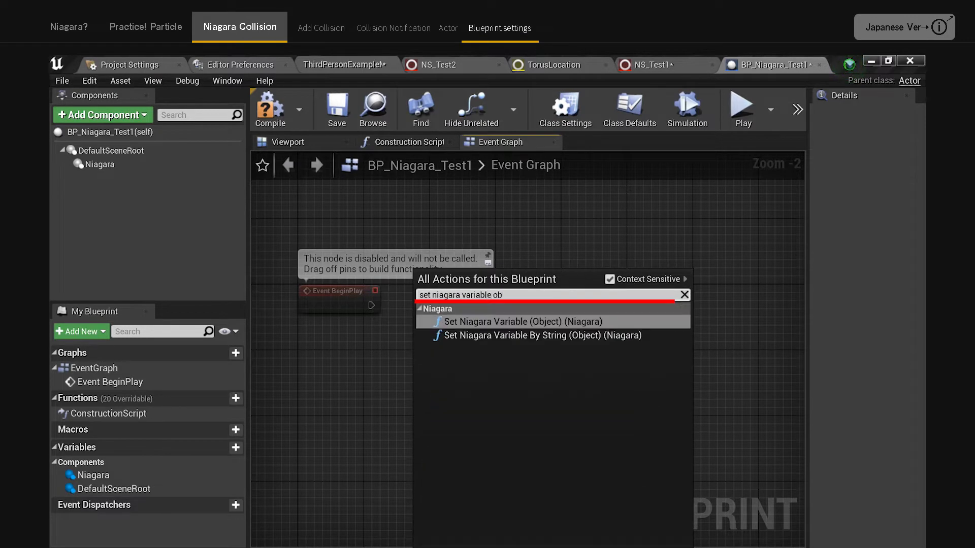
click(515, 321)
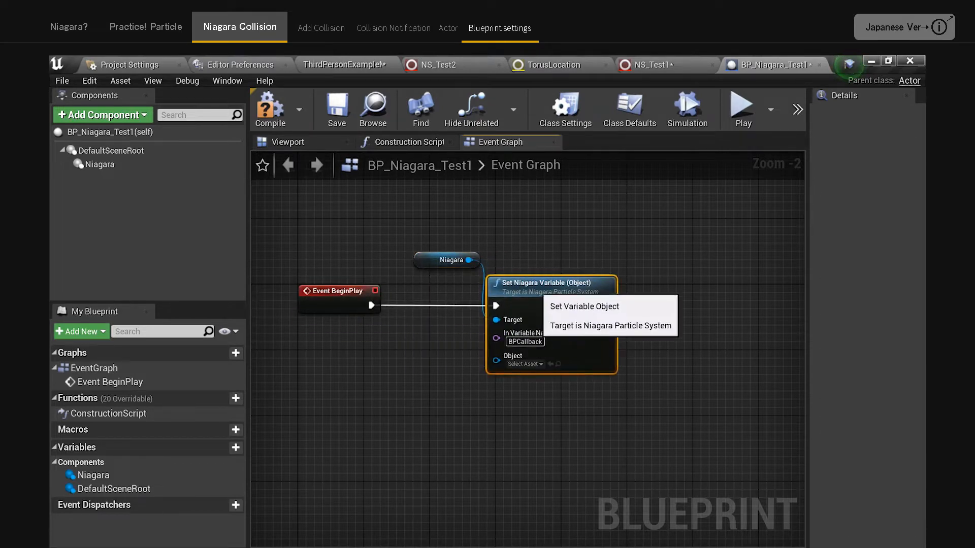
click(564, 105)
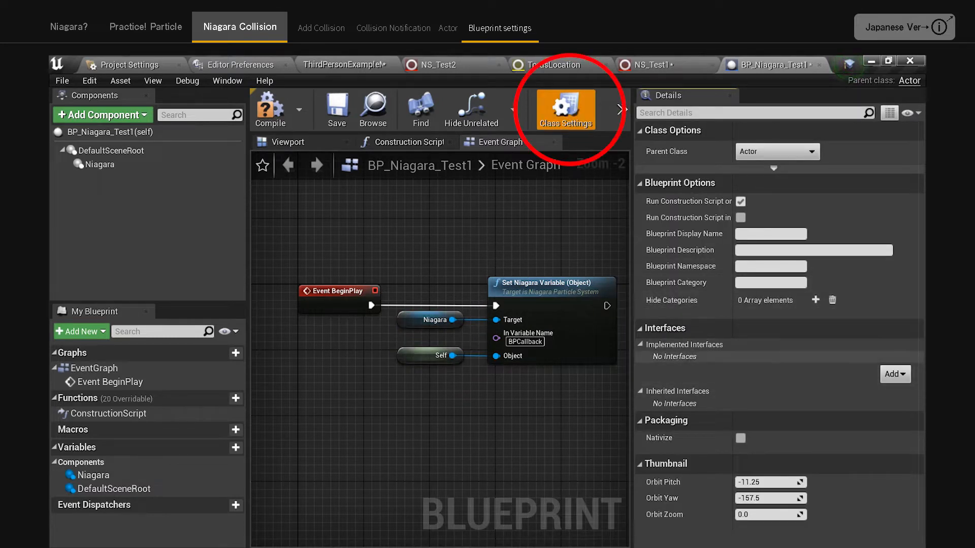
click(893, 373)
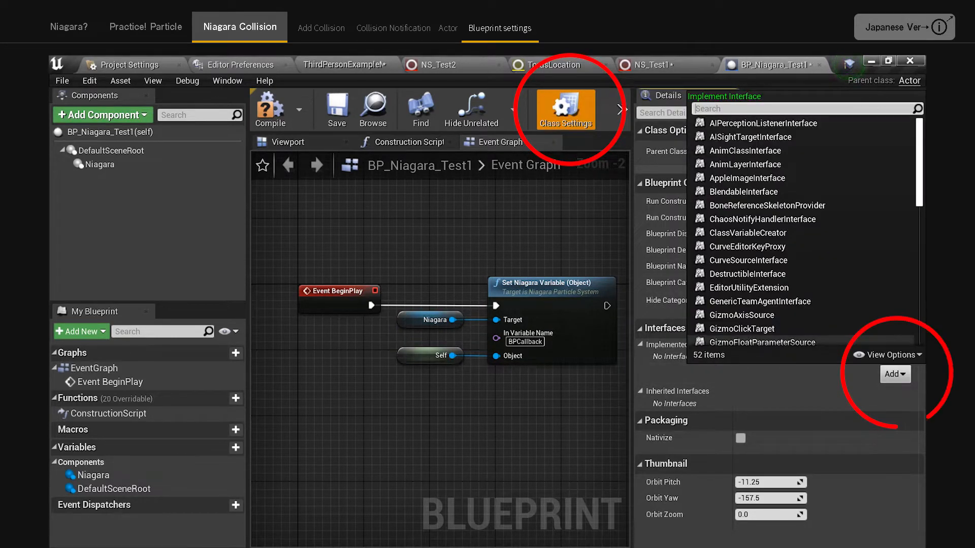
Implement NiagaraParticleCallbackHandler and add the Receive Particle Data event to the graph
text(niagara)
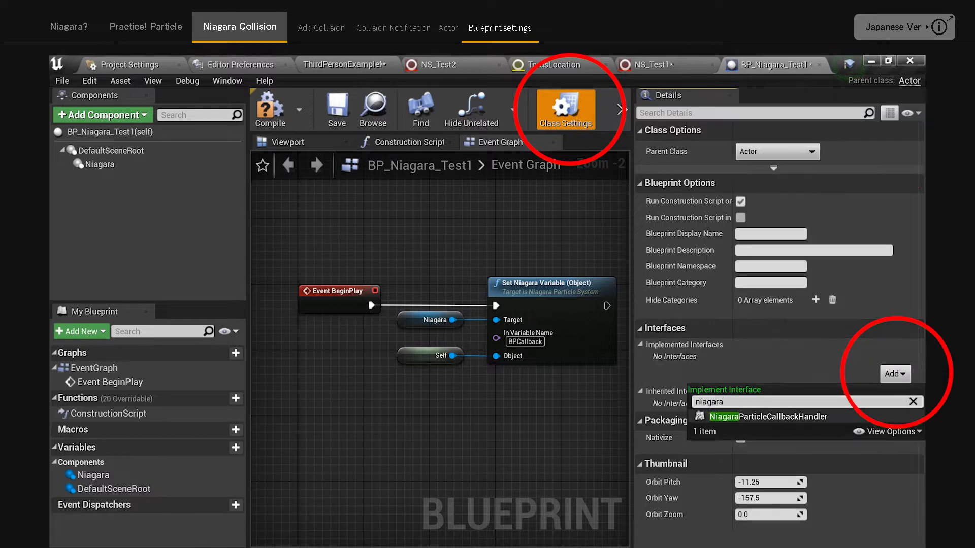
mouse_move(767, 416)
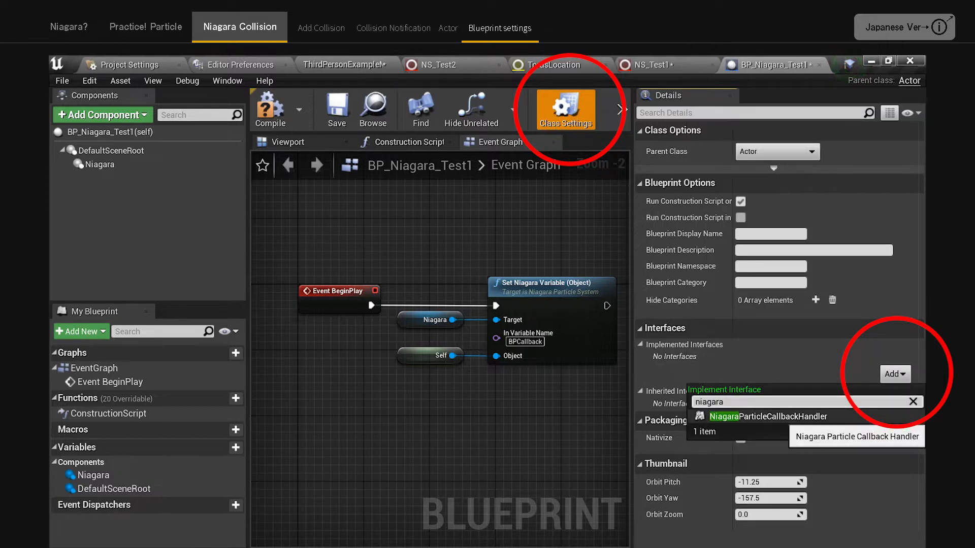
click(772, 416)
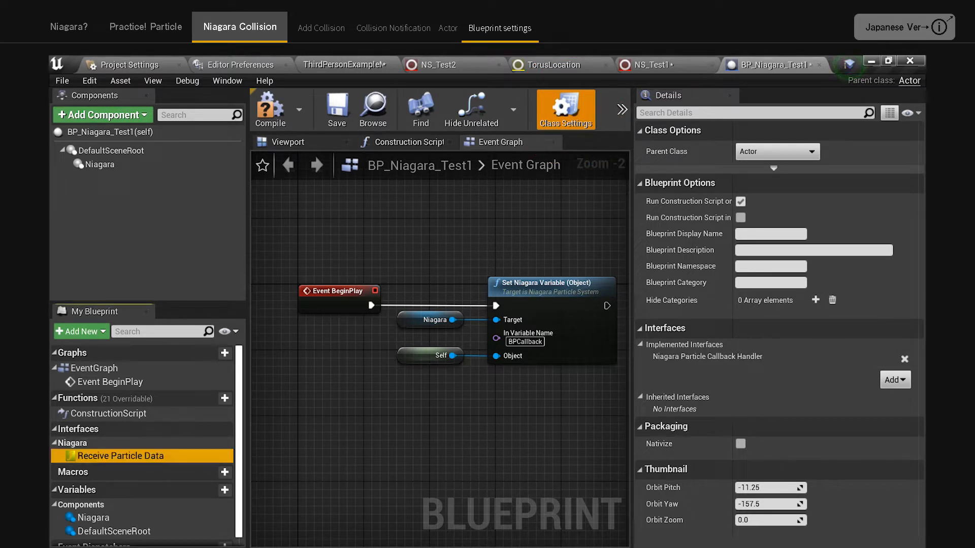
mouse_move(73, 472)
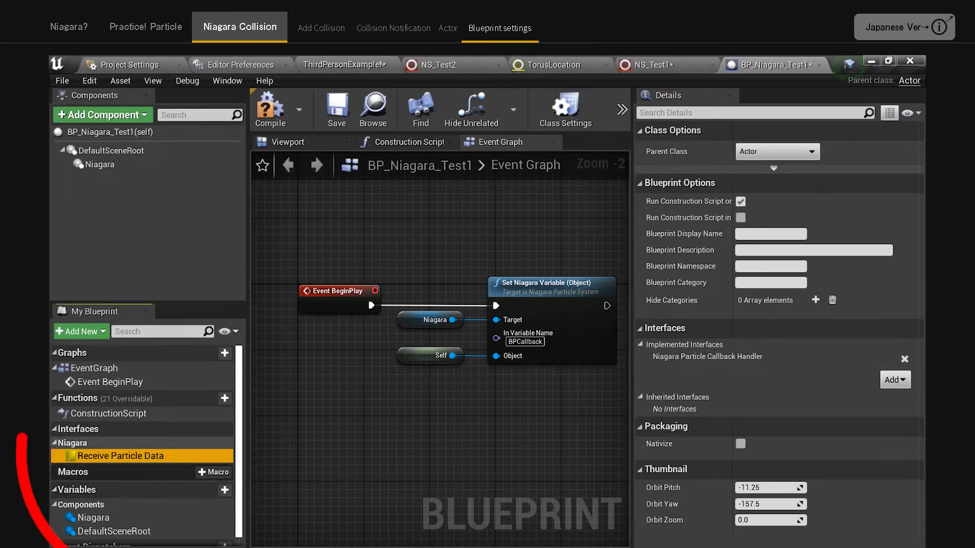
mouse_move(116, 455)
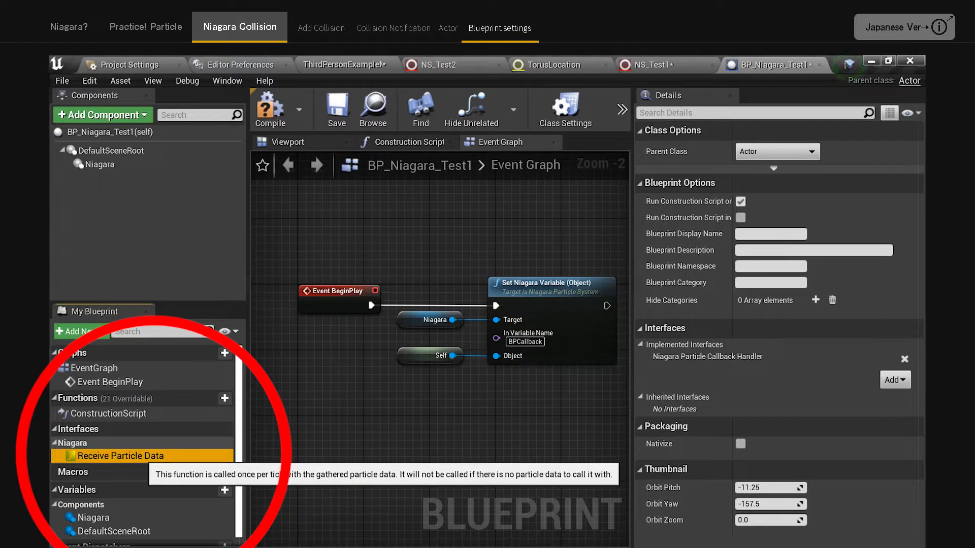
right_click(123, 456)
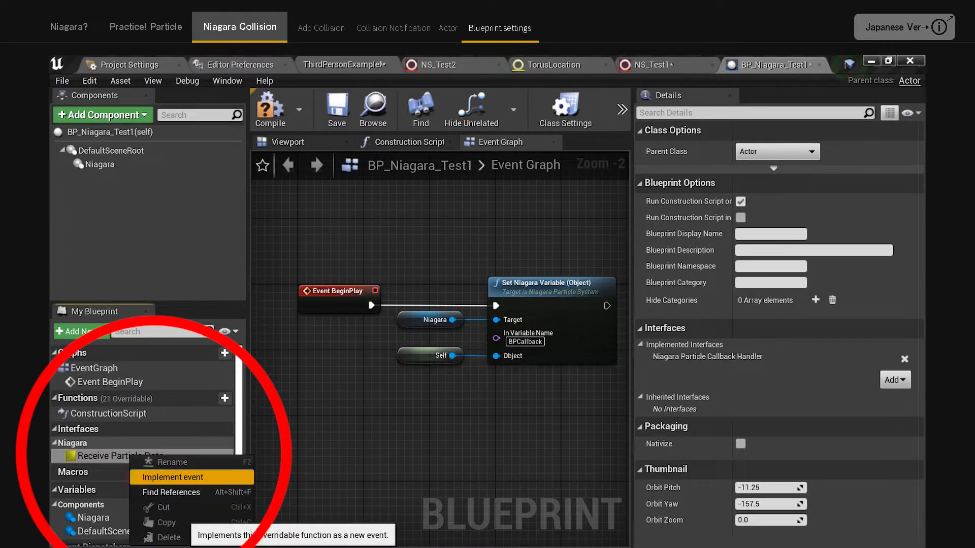
click(173, 477)
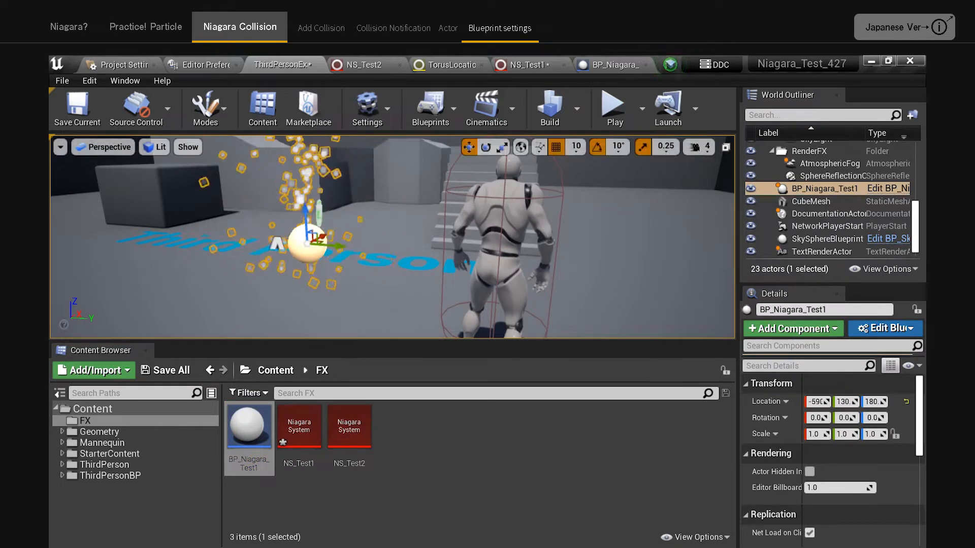
Play the level and watch Hello messages print as particles collide
click(614, 106)
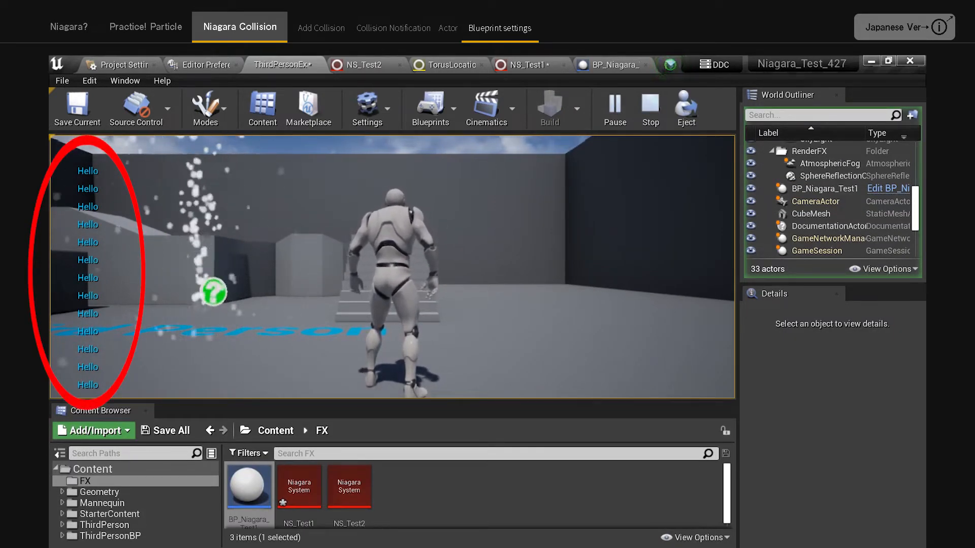
mouse_move(614, 107)
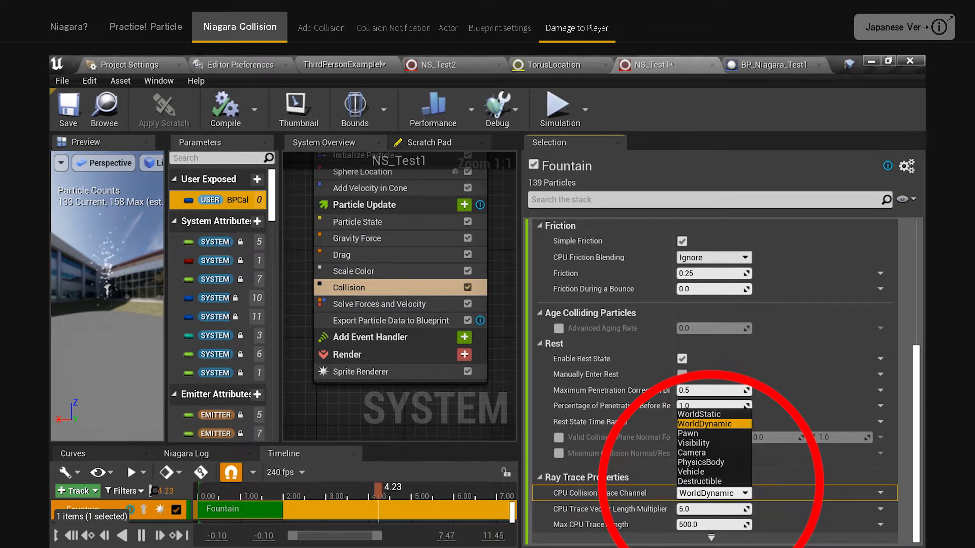
Create an EnemyProjectile trace channel and make NS_Test1's CPU collision traces use it
click(713, 423)
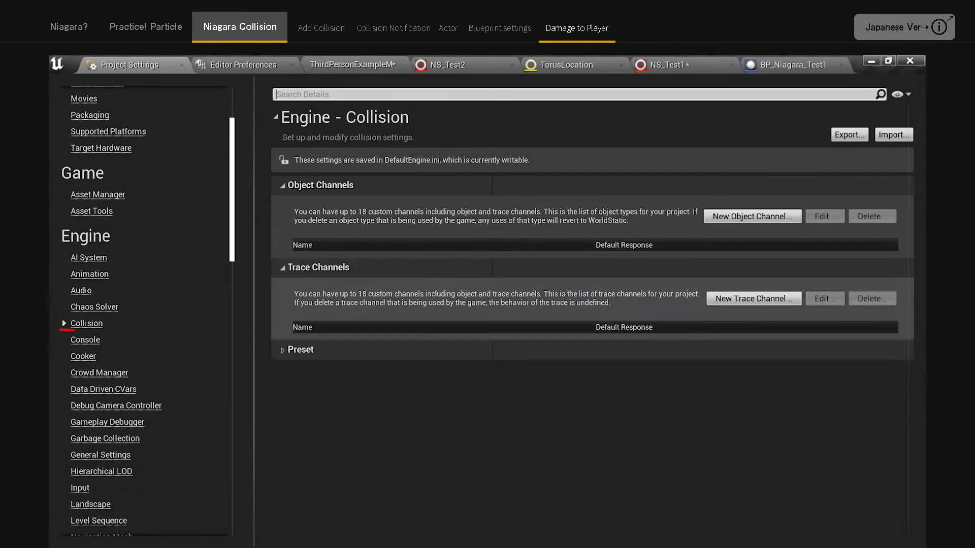
click(753, 298)
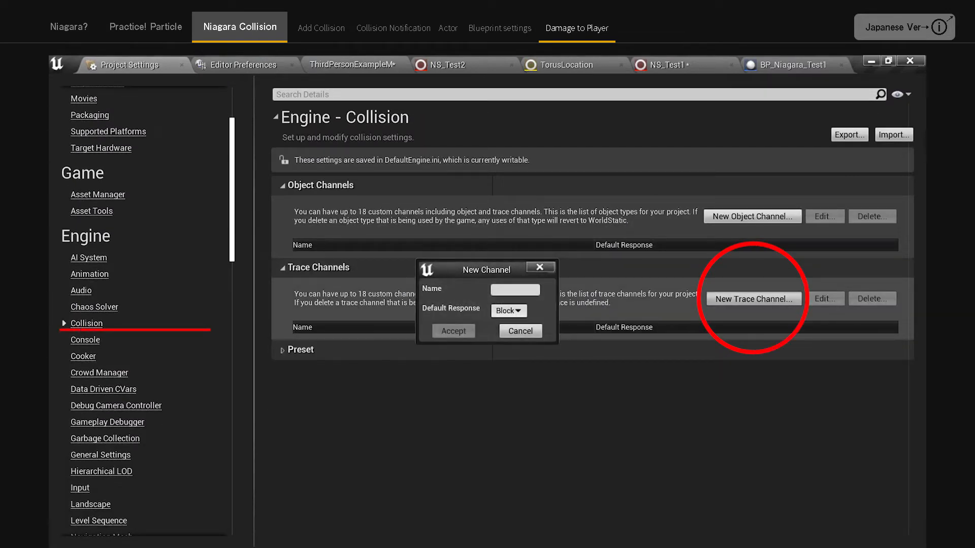
text(Ene)
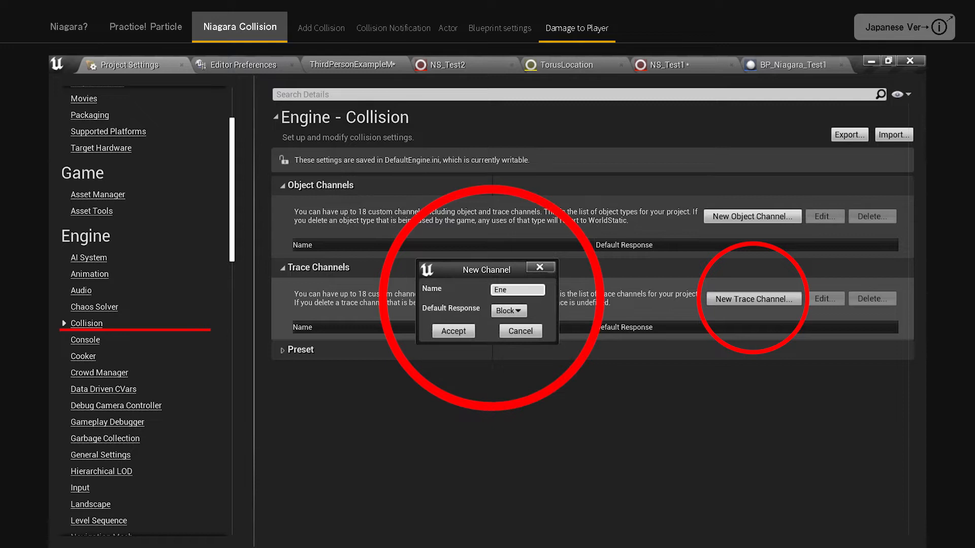
text(EnemyProjectile)
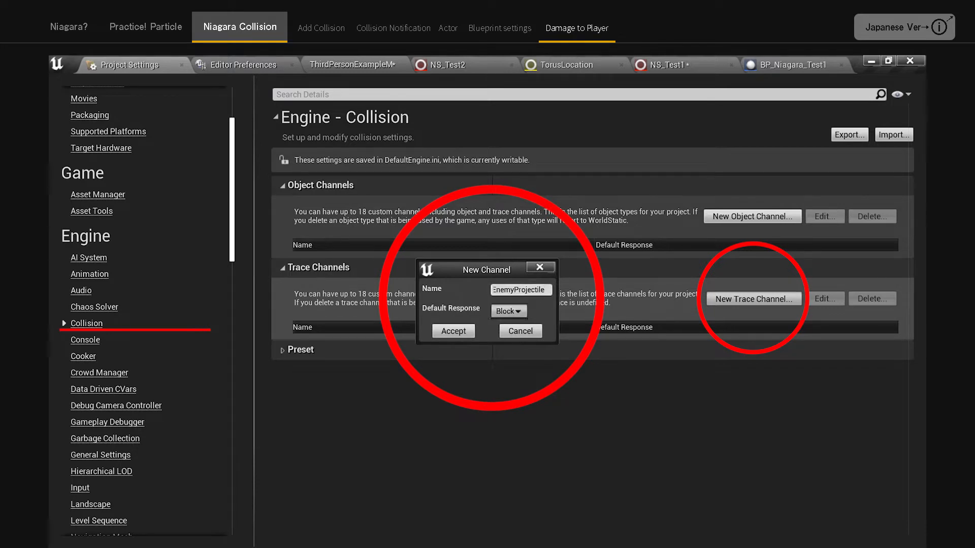
click(452, 330)
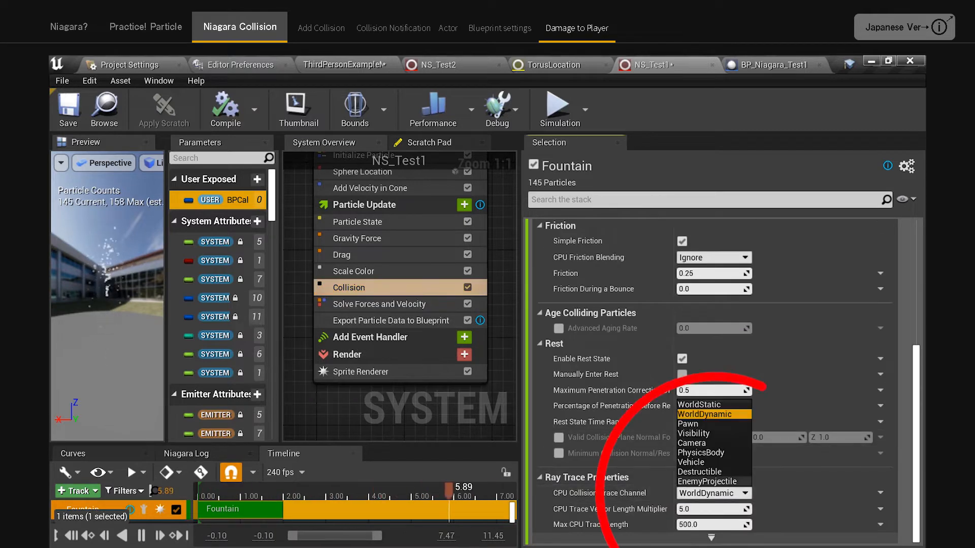
click(699, 481)
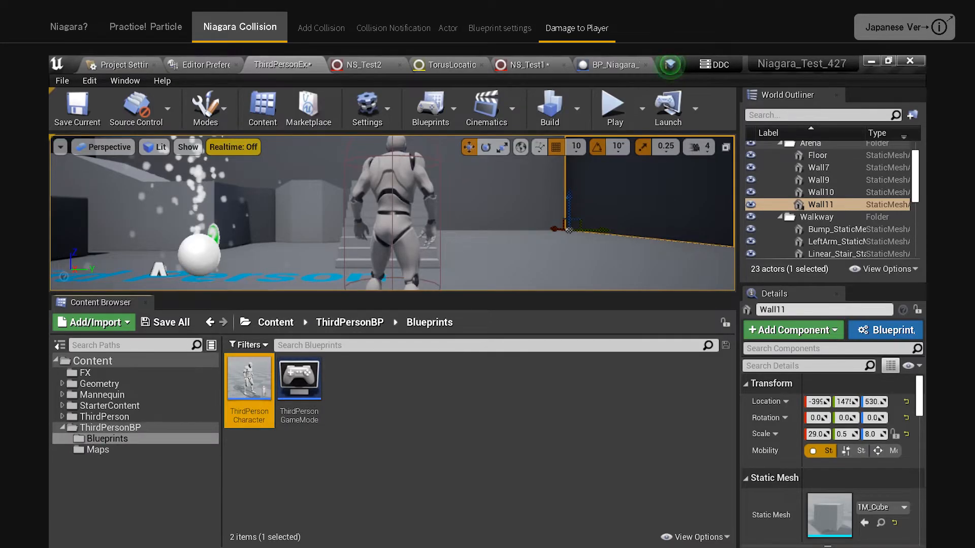
Set the ThirdPersonCharacter mesh collision preset, then feed Get Player Pawn into Apply Damage
double_click(249, 378)
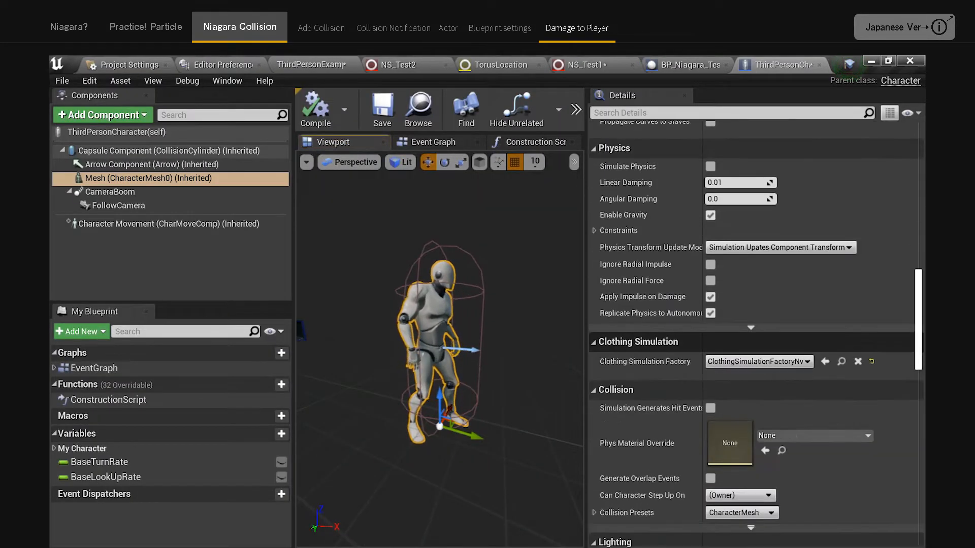
click(739, 250)
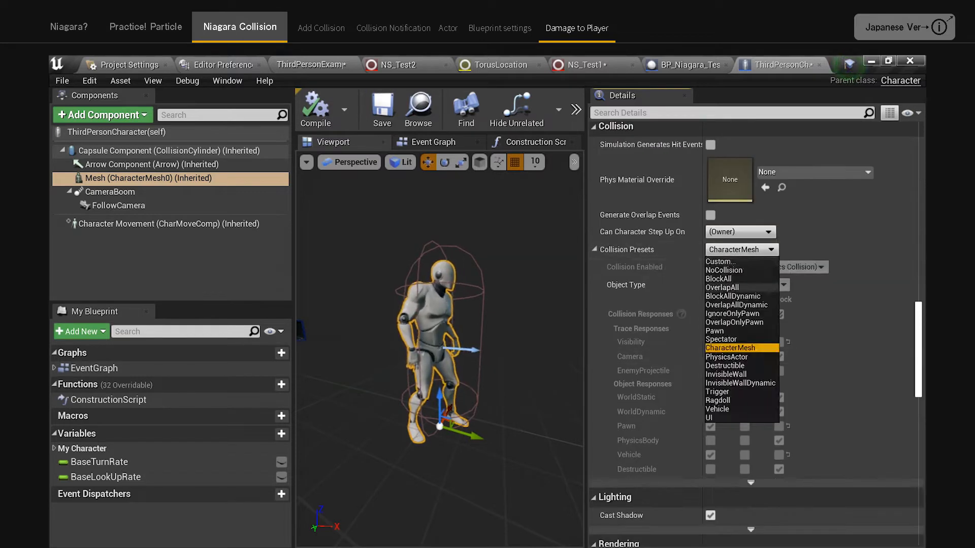
click(720, 260)
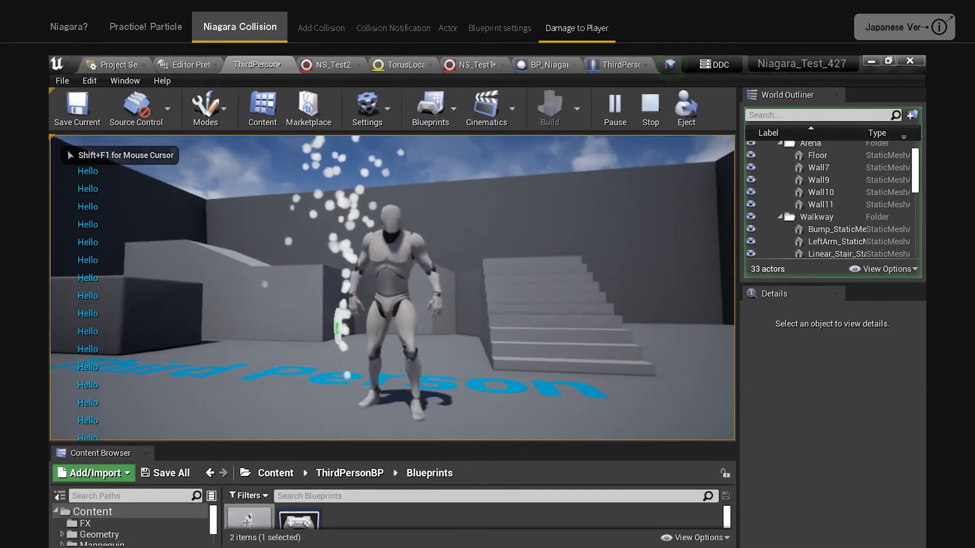
click(649, 108)
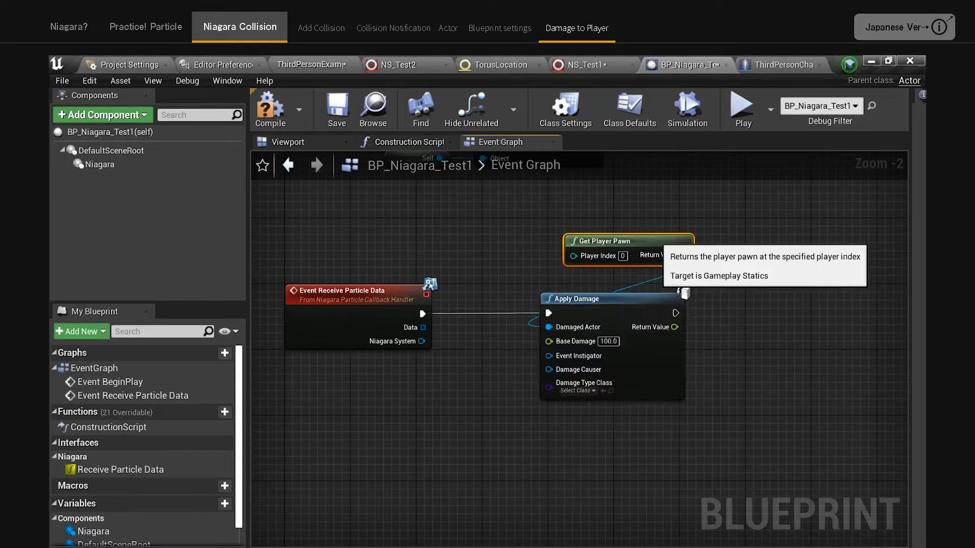
click(781, 64)
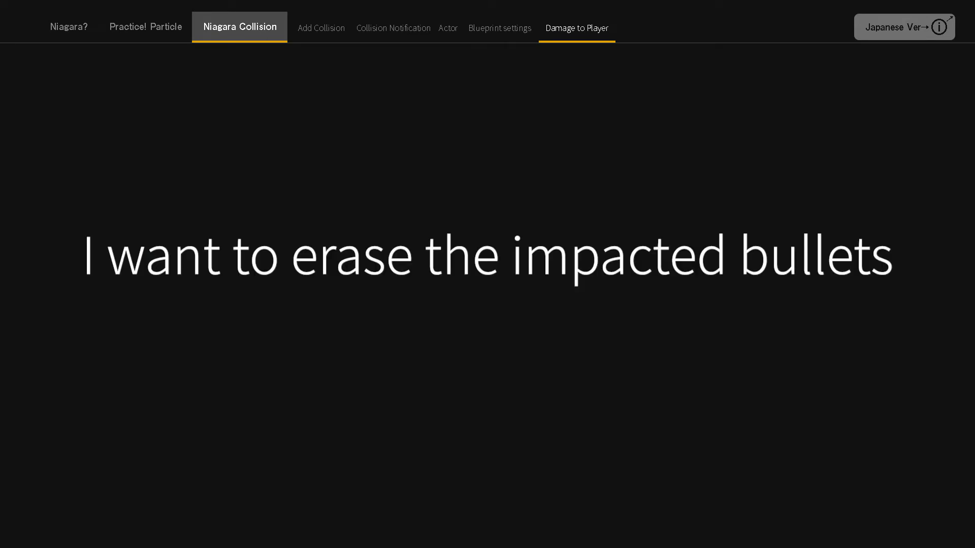
Add Kill Particles to Particle Update with a Set Bool by Float Comparison condition
click(639, 28)
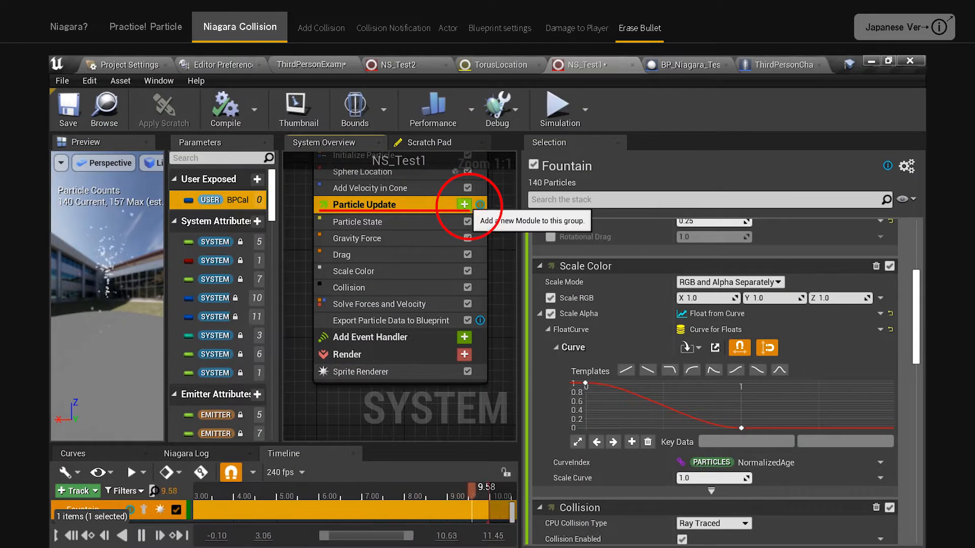
click(463, 204)
text(co)
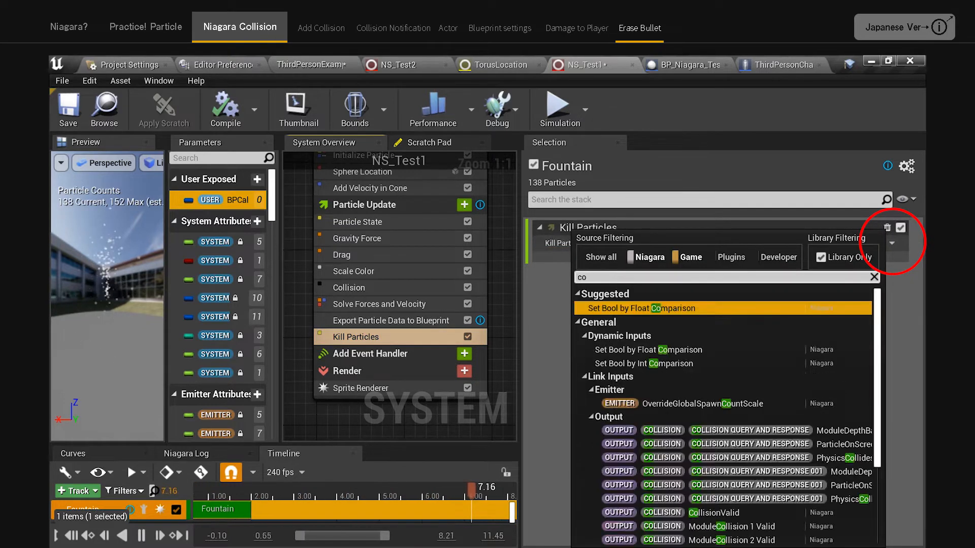
click(713, 512)
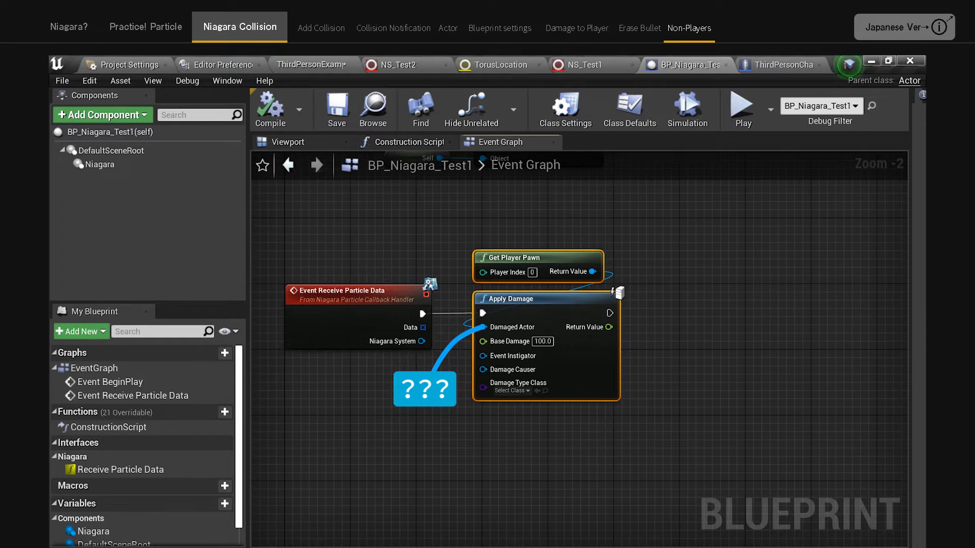
Link Export Particle Data to Blueprint's Float to Send to Transient CollisionSize
click(592, 65)
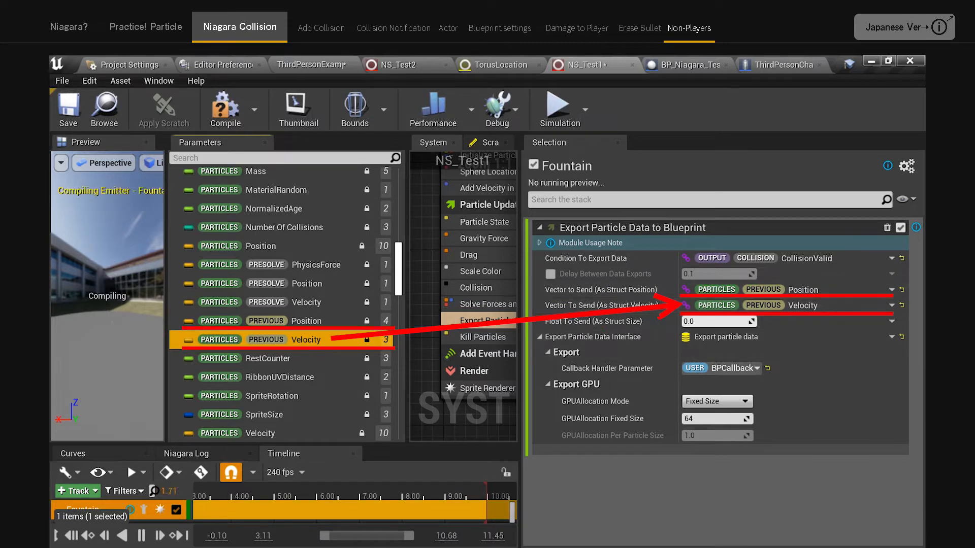
click(891, 322)
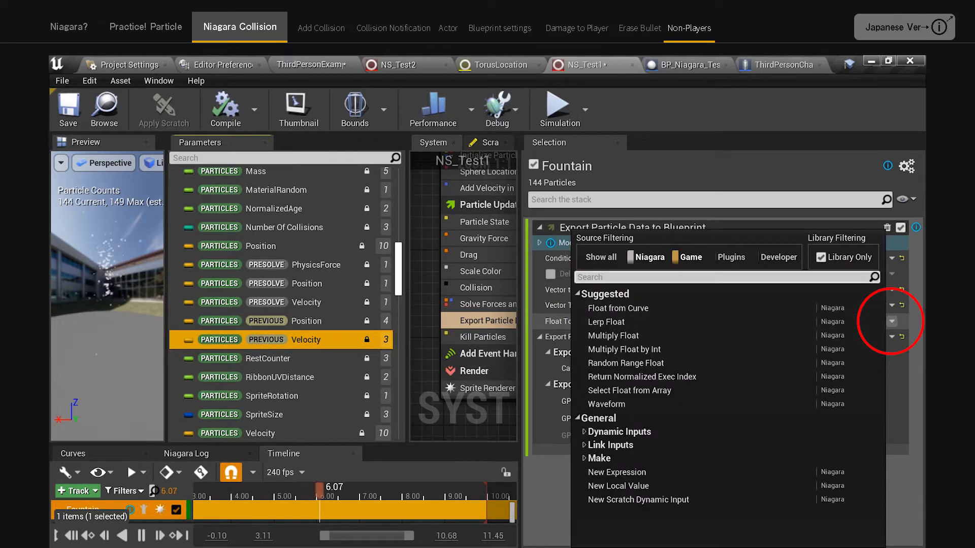
text(size)
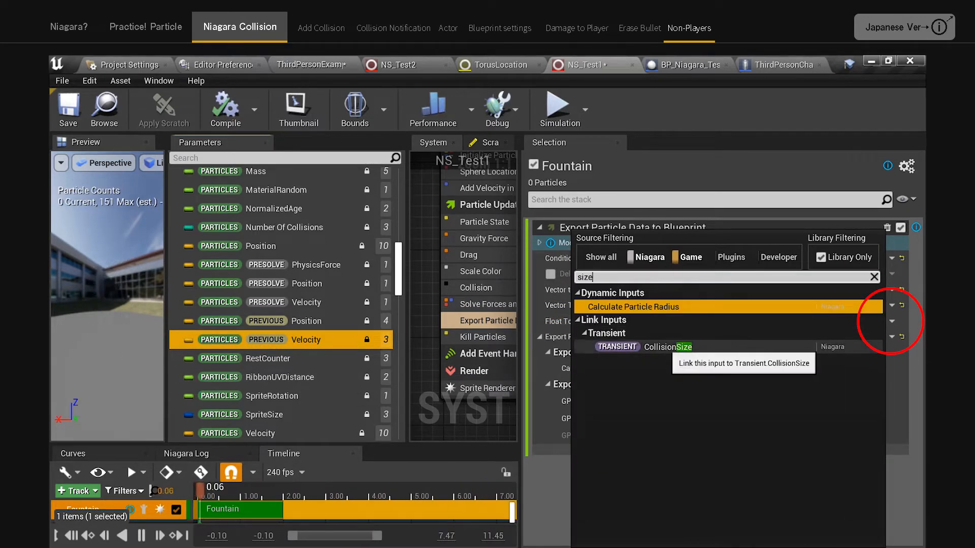
click(667, 346)
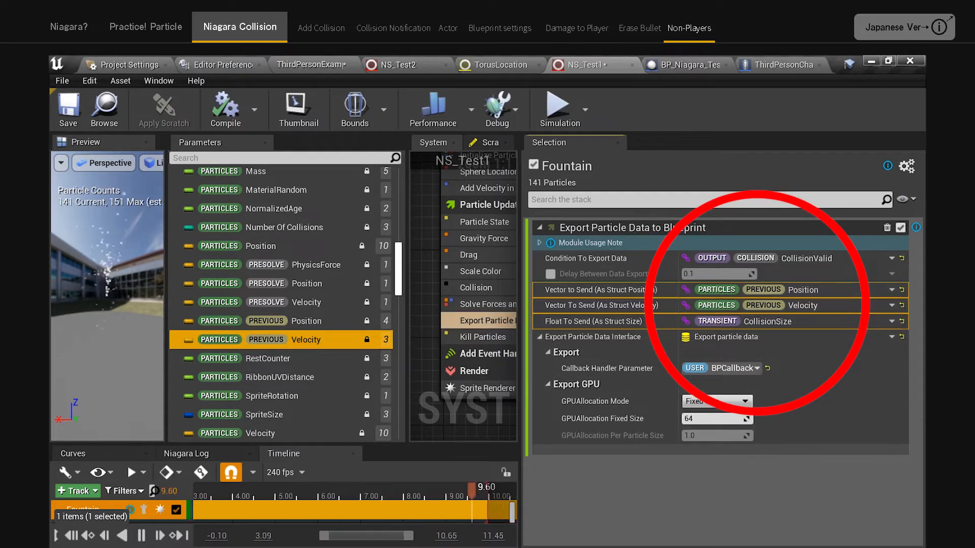
click(684, 64)
text(+)
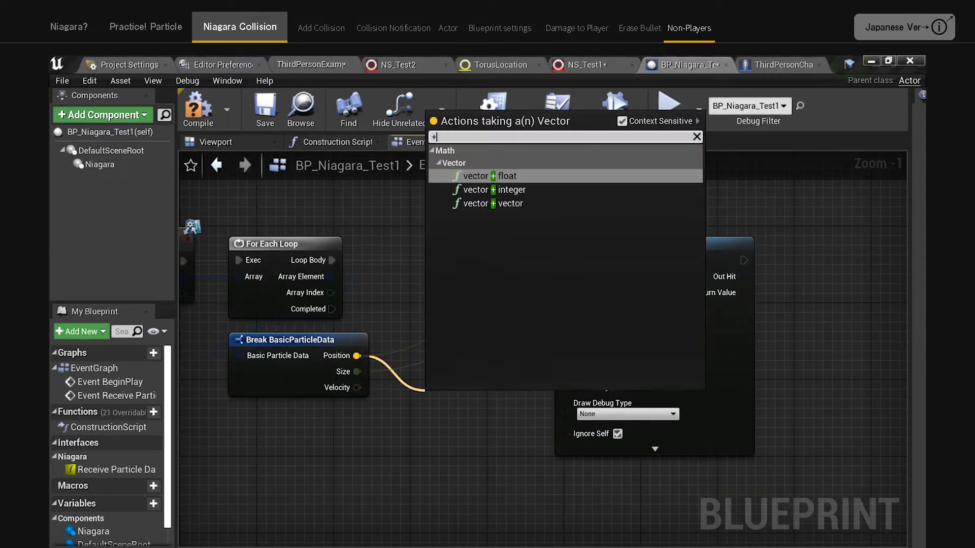
Add a Vector+Vector node adding scaled velocity to particle position for the sphere trace
click(475, 203)
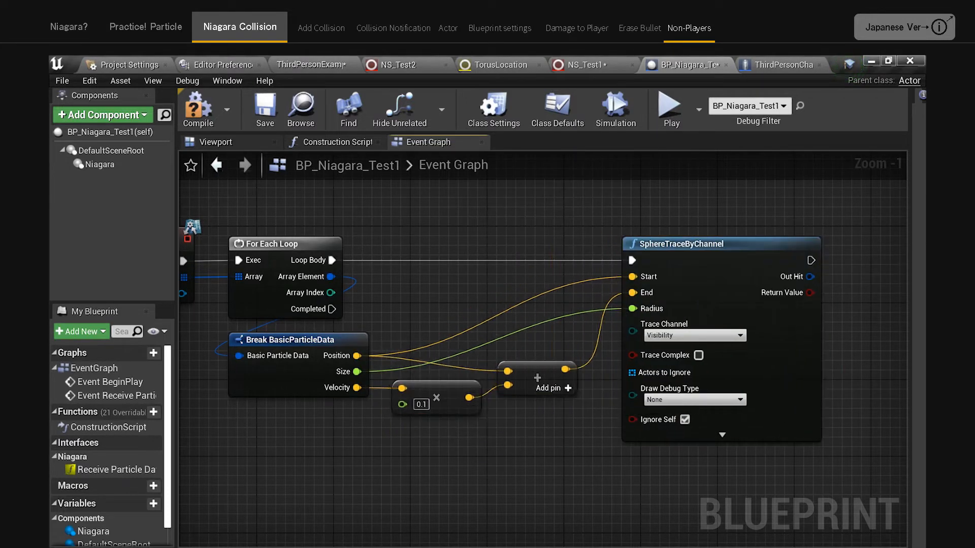
scroll(down, 3)
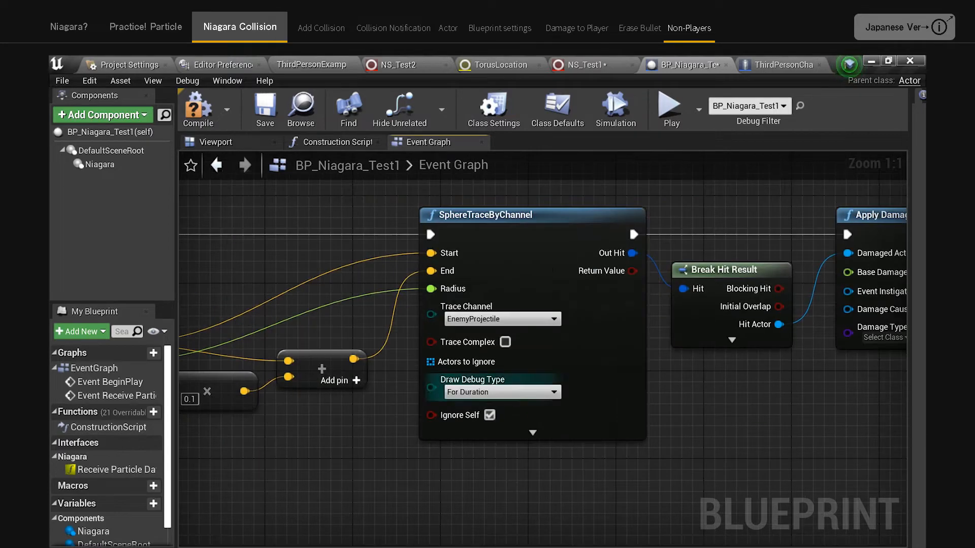
click(670, 105)
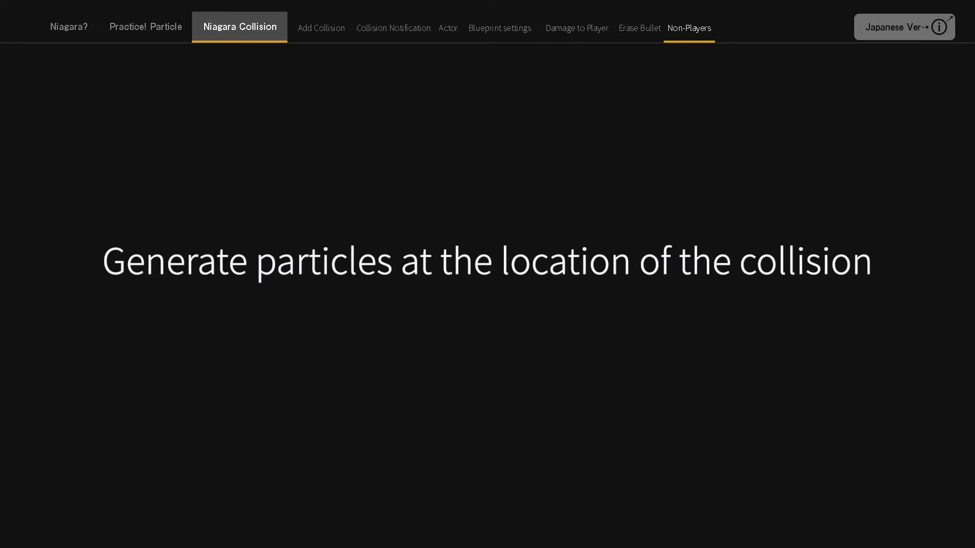
Add a Generate Collision Event module to Particle Update
click(750, 28)
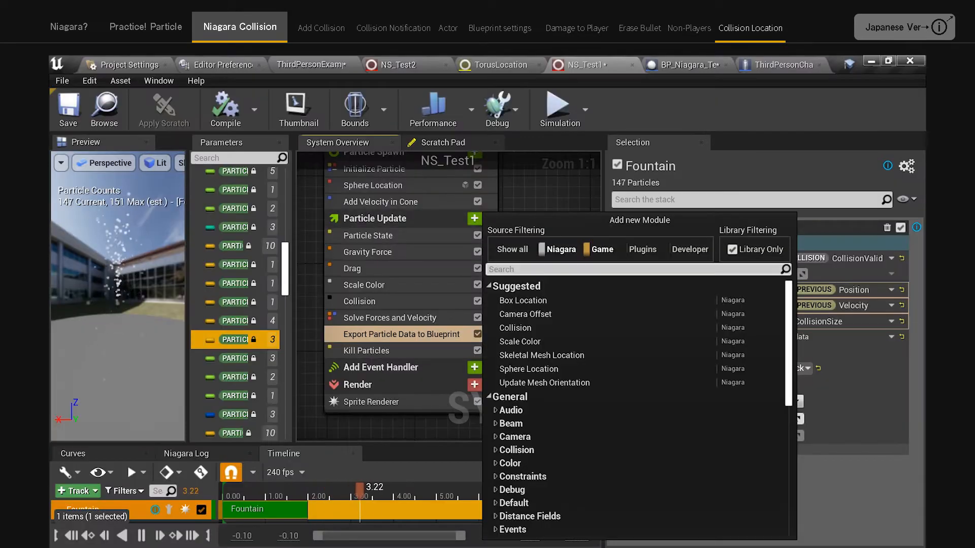
text(collision)
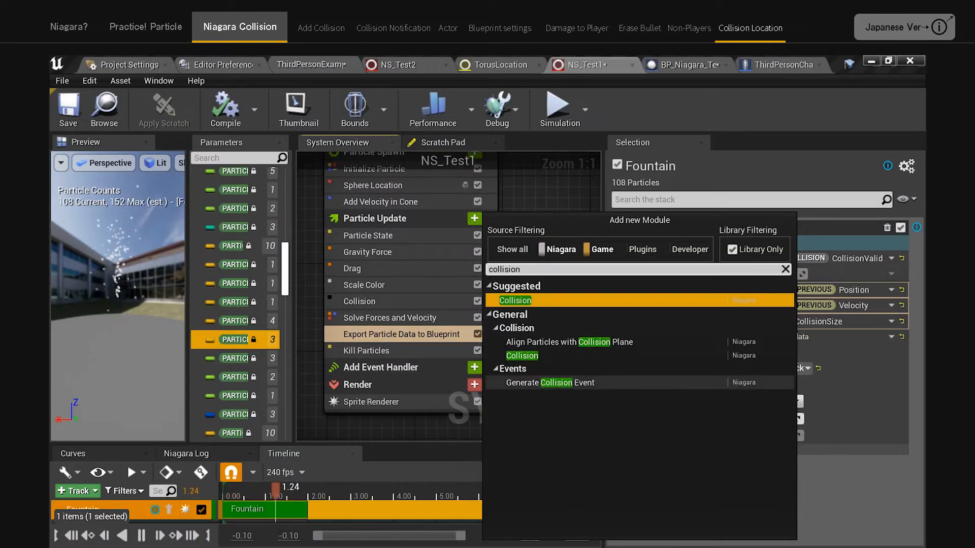
click(553, 382)
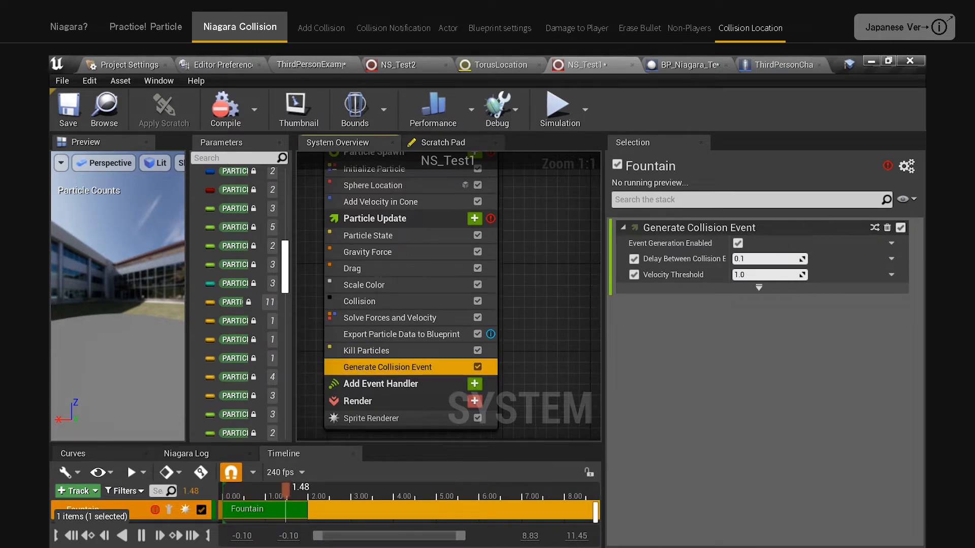
Show the compile errors in the Niagara Log and select Emitter Properties
click(374, 218)
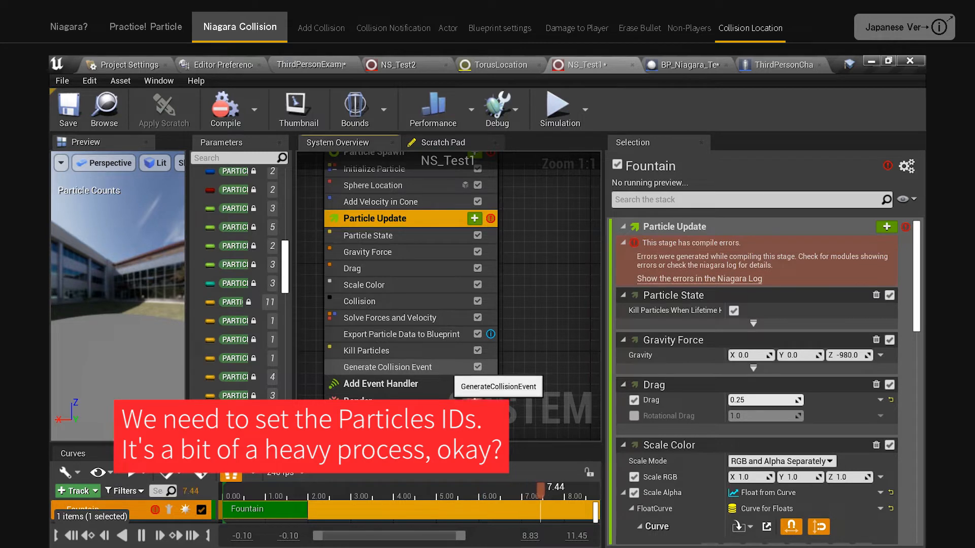
click(387, 366)
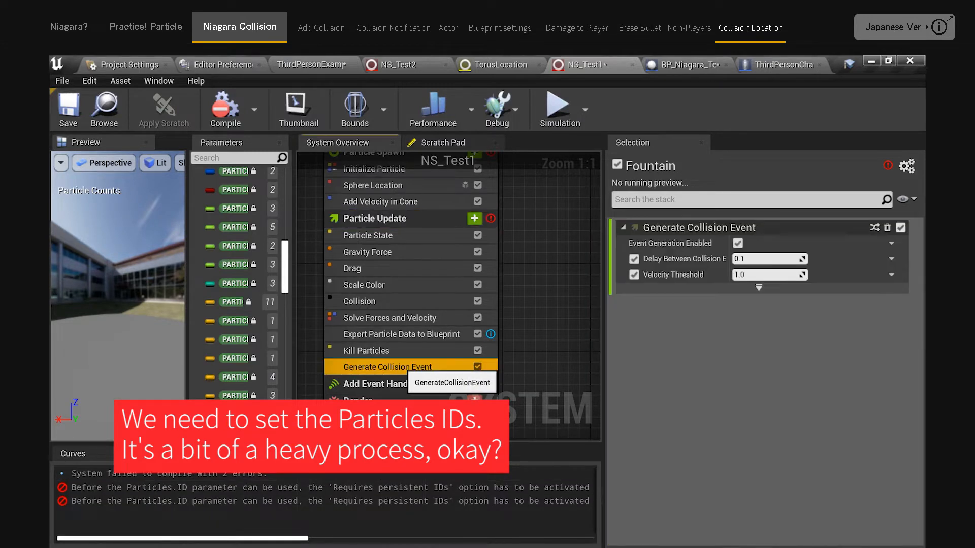
click(386, 263)
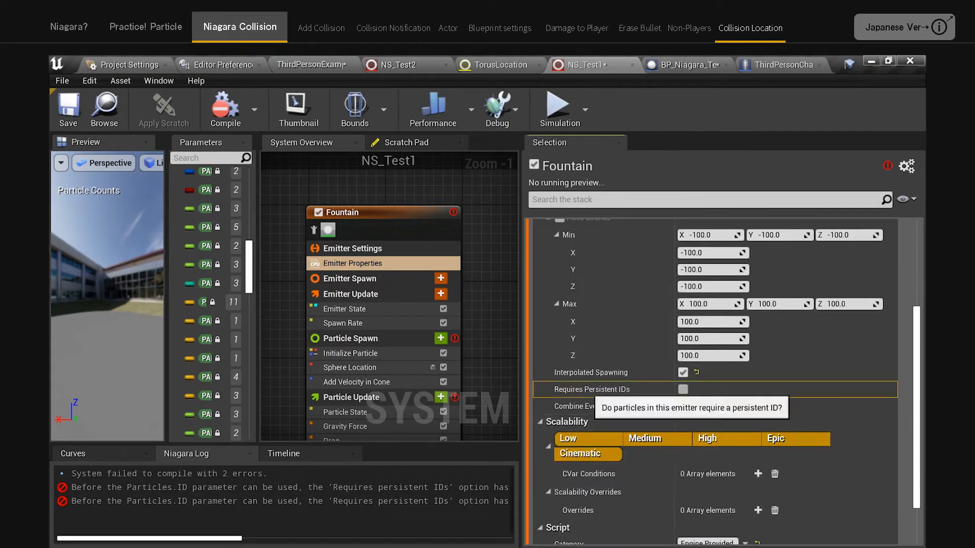
Tick Requires Persistent IDs in the Fountain emitter's properties
click(682, 390)
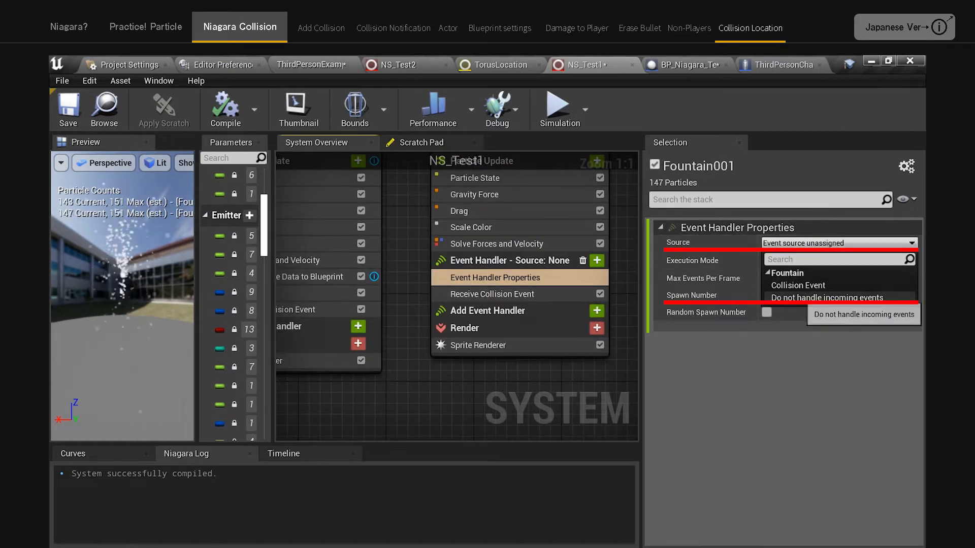
Set the event handler source to collision events and add Receive Collision Event
click(787, 273)
text(co)
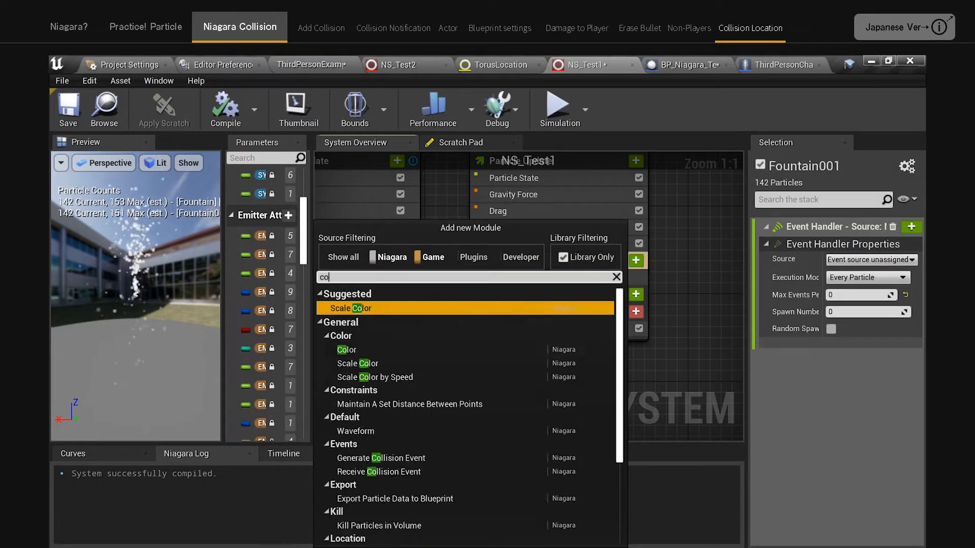
click(378, 471)
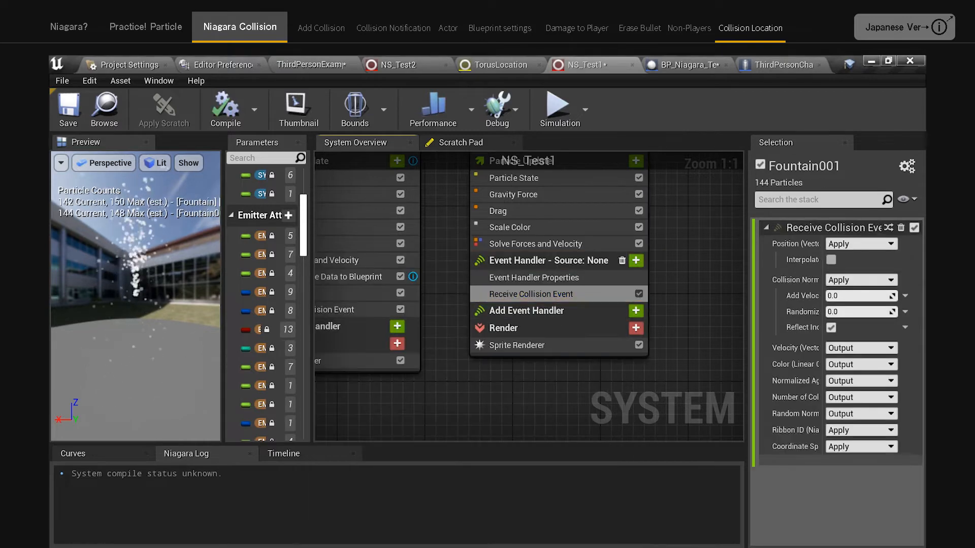
click(532, 277)
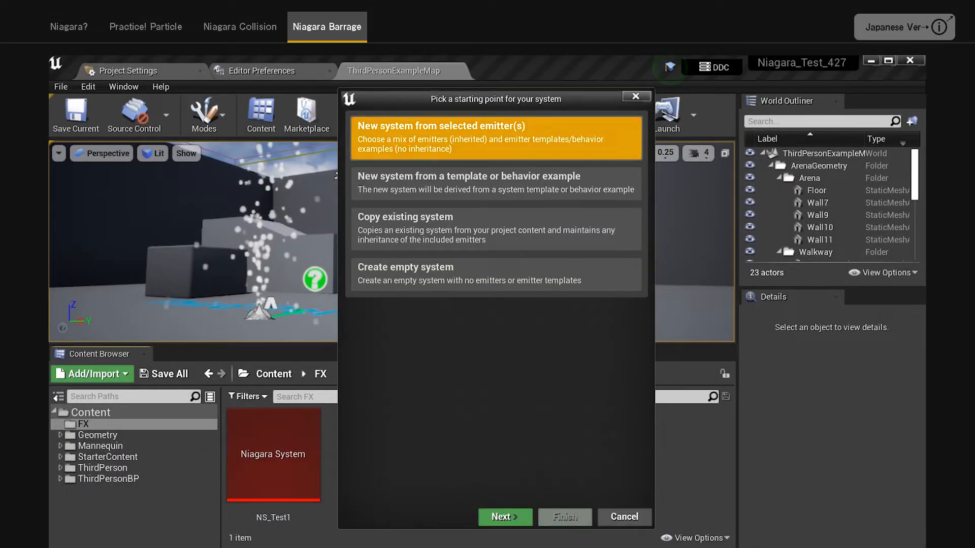
Create the empty-emitter system NS_Test2 with a 32-particle Spawn Burst Instantaneous
click(501, 517)
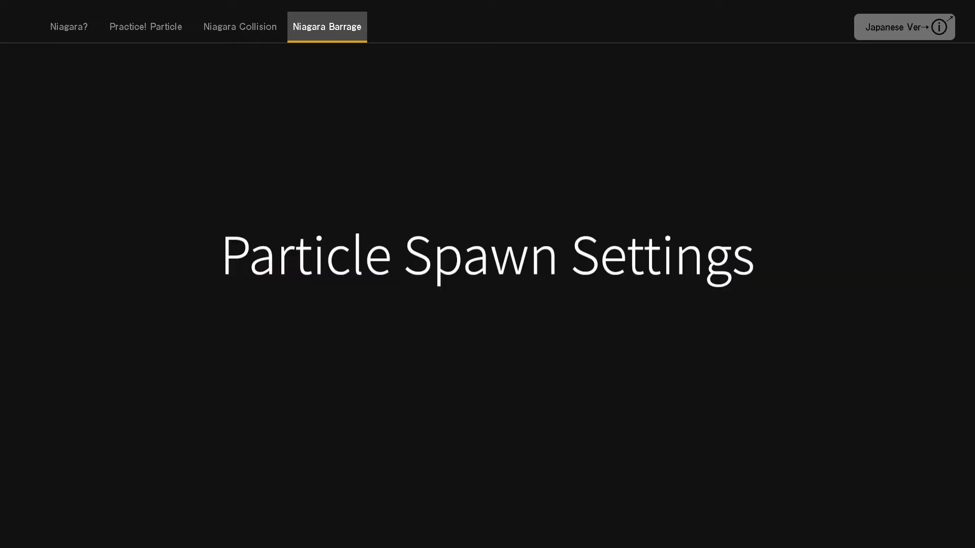
click(401, 27)
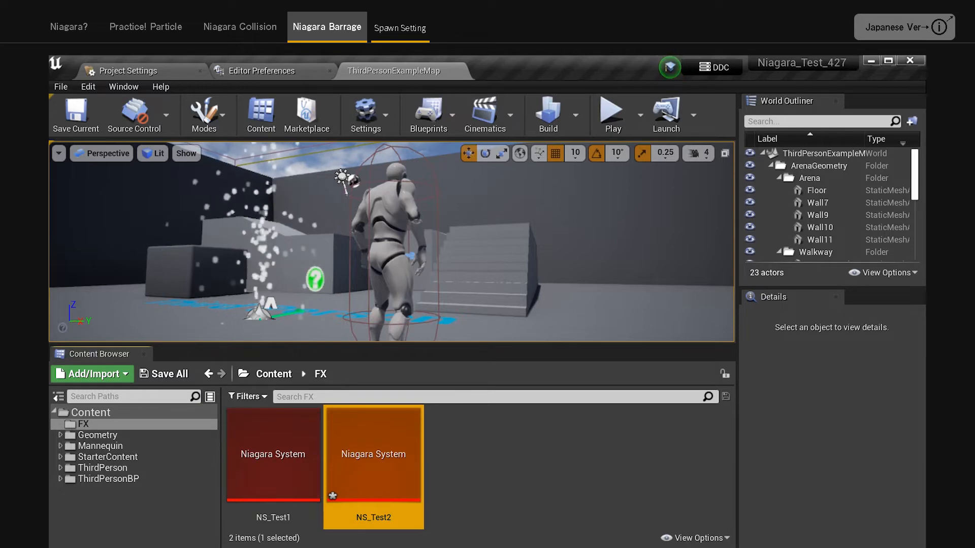
double_click(373, 454)
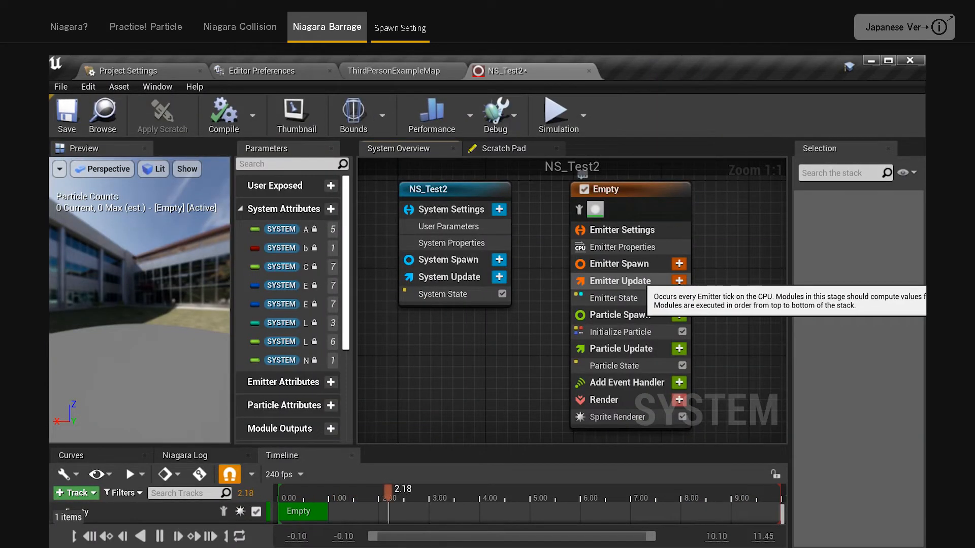
click(679, 281)
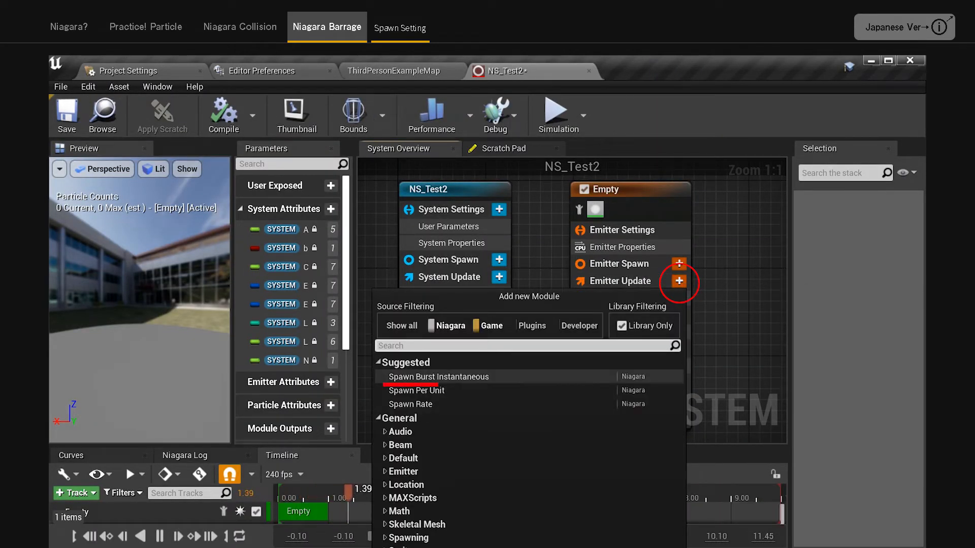
click(438, 377)
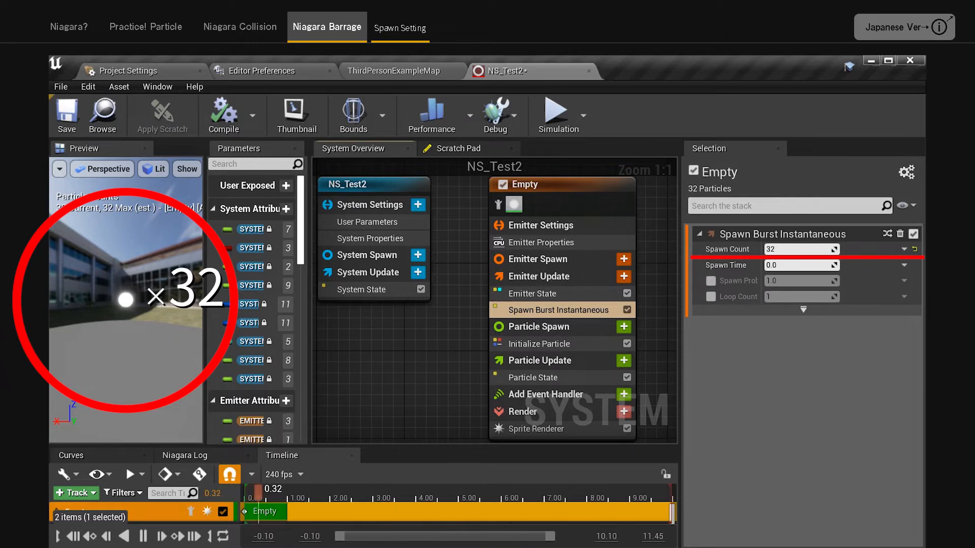
click(550, 327)
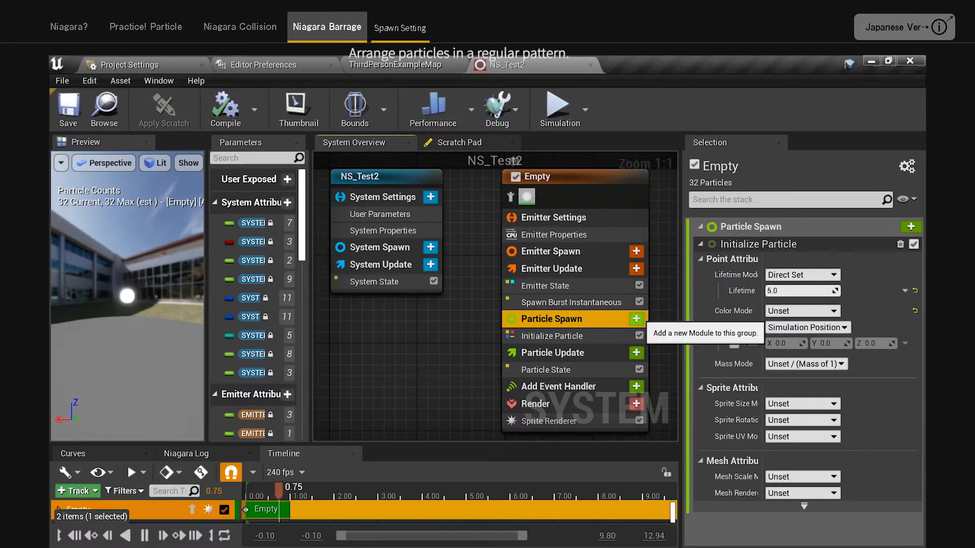
Add a uniform-distribution Sphere Location module and set Sprite Size Mode to Uniform
click(635, 319)
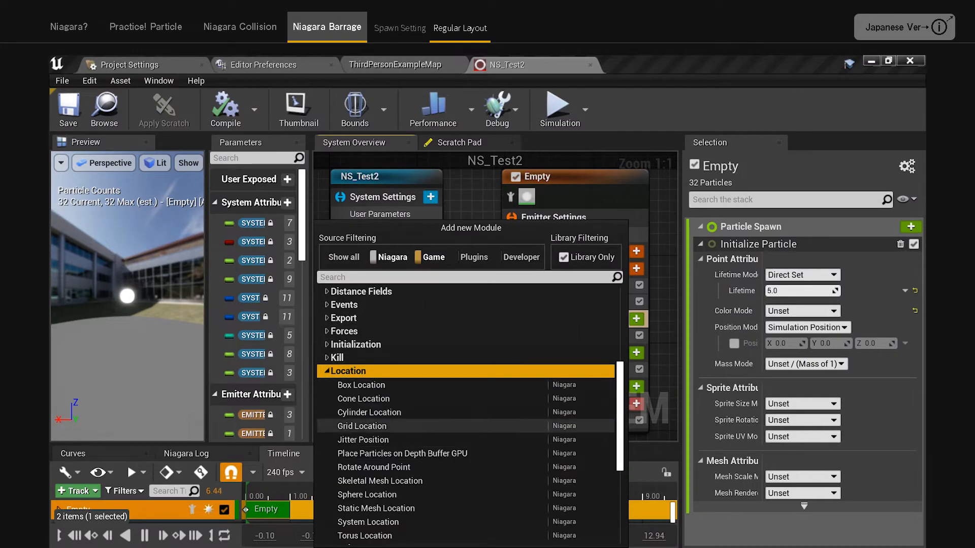
scroll(down, 3)
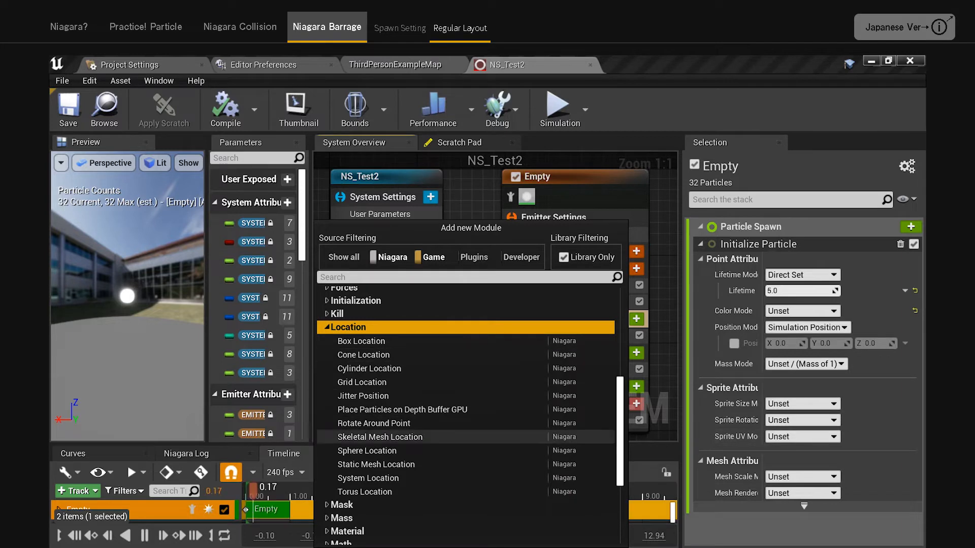
click(367, 451)
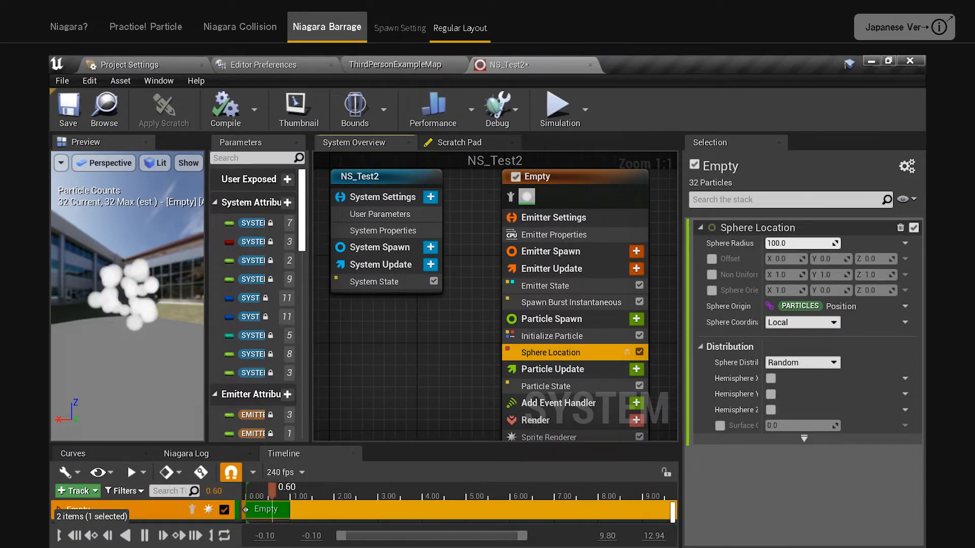
click(830, 362)
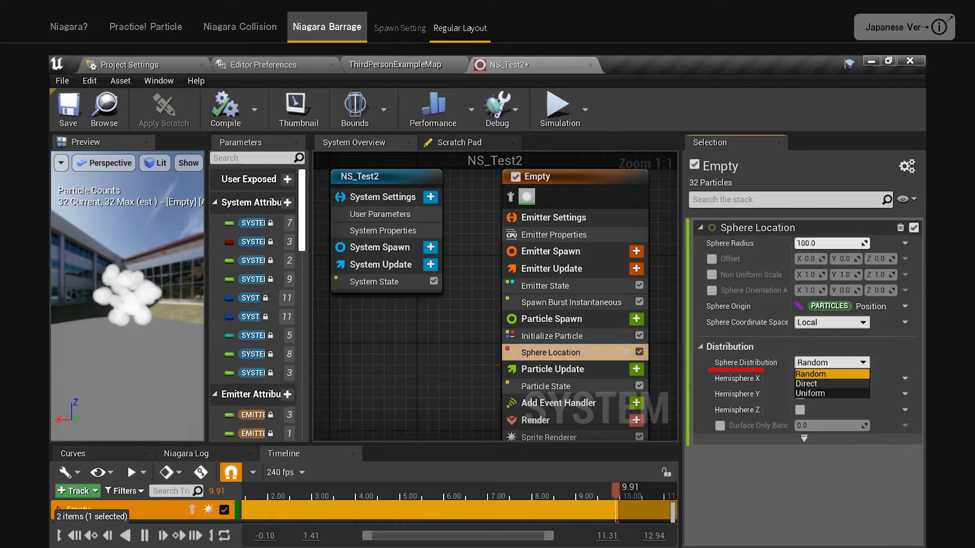
click(828, 392)
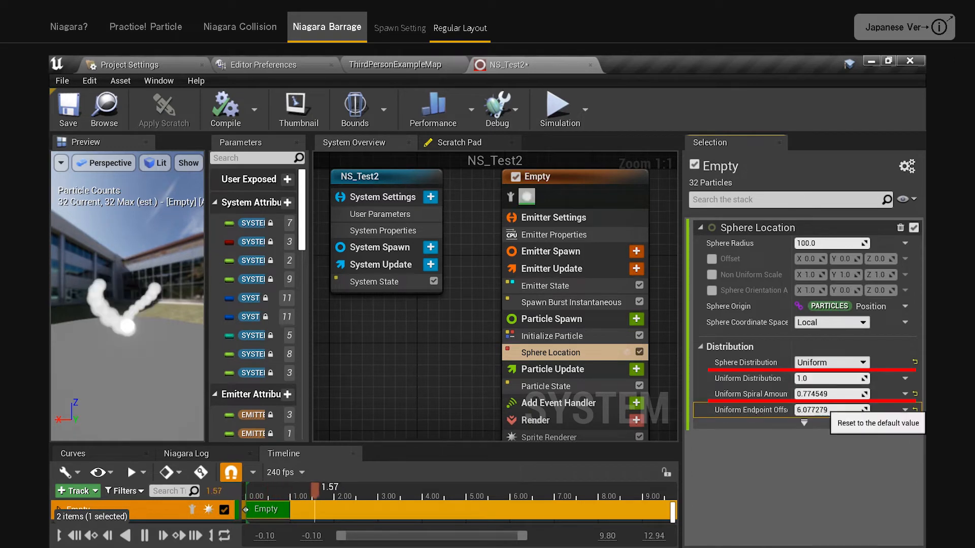
click(550, 335)
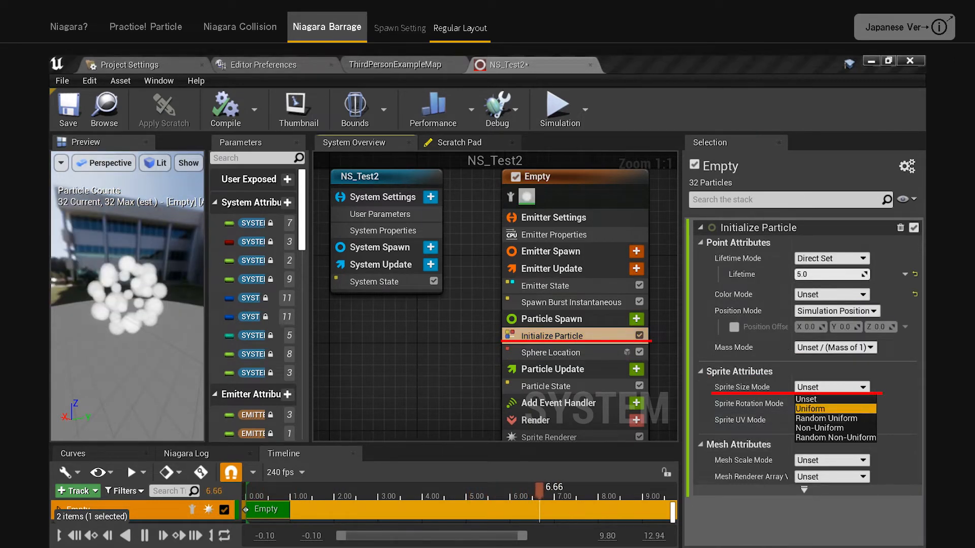
click(820, 408)
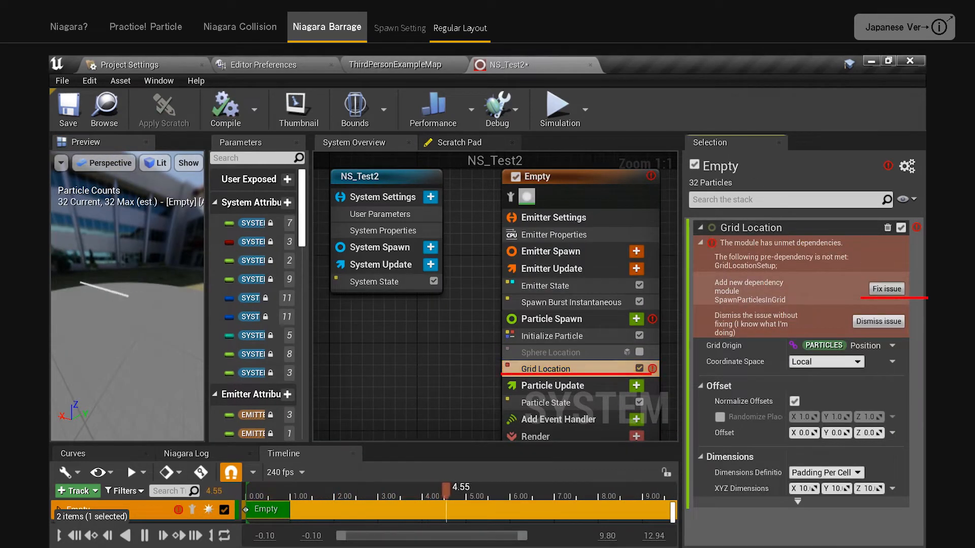
Add the missing Spawn Particles in Grid module and confirm X/Y/Z Count stays at 10
click(885, 288)
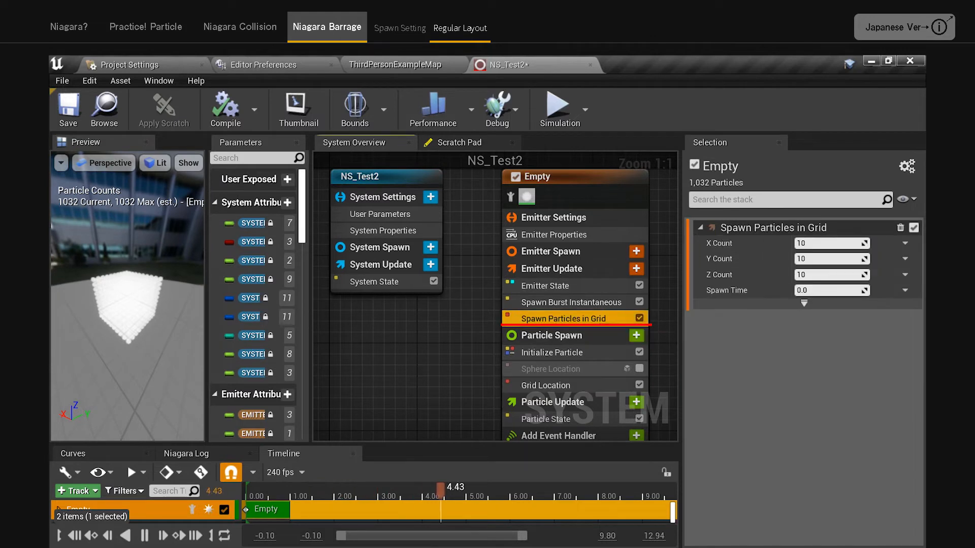
click(550, 385)
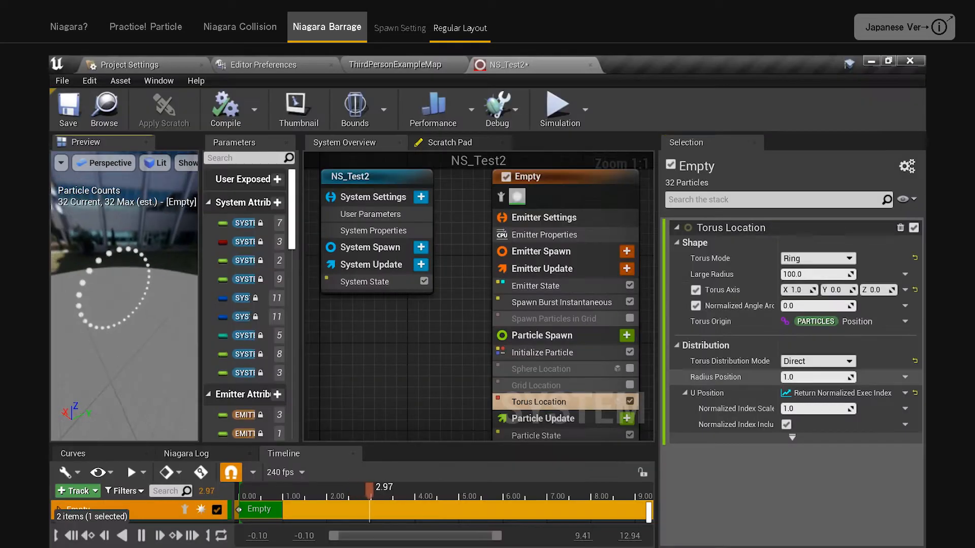
Set Torus Location's Torus Mode to Ring and Torus Distribution Mode to Direct
click(817, 258)
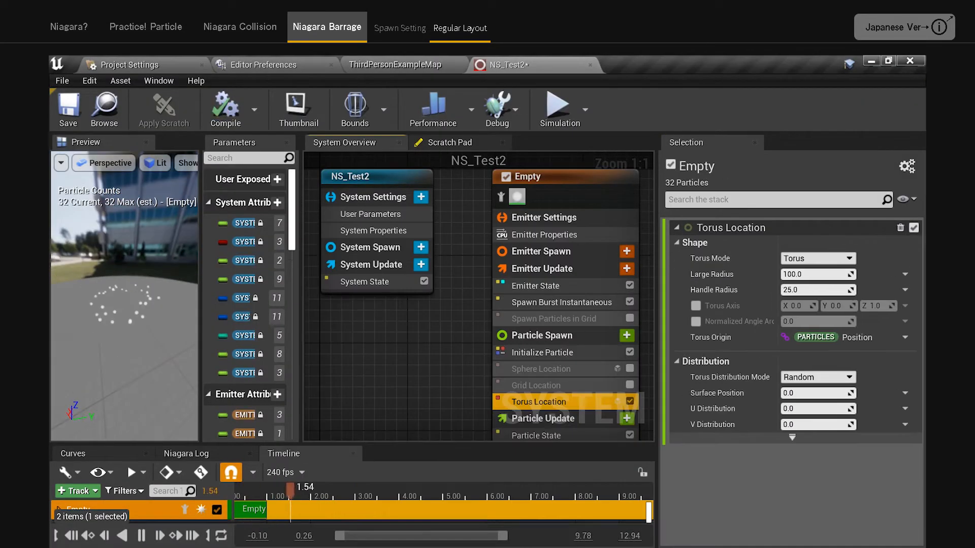
click(815, 258)
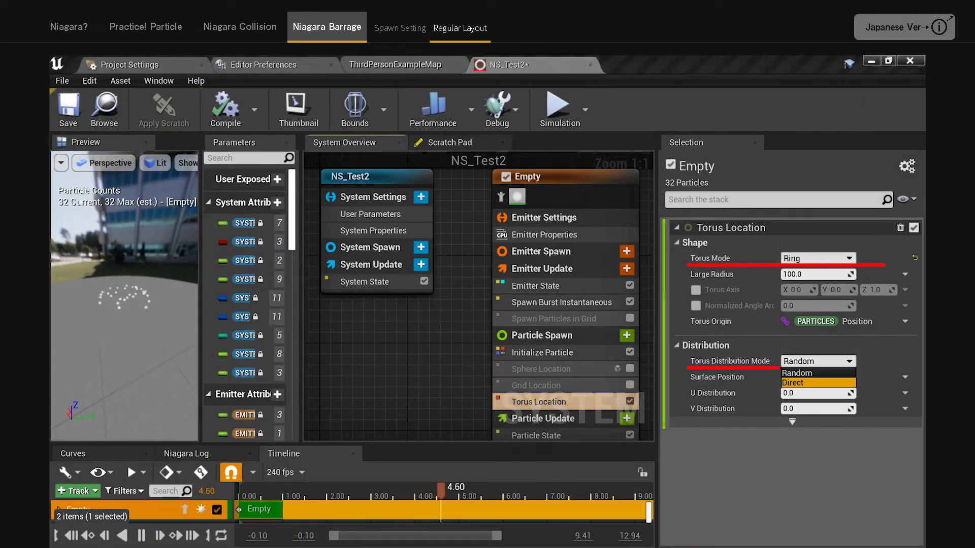
click(794, 382)
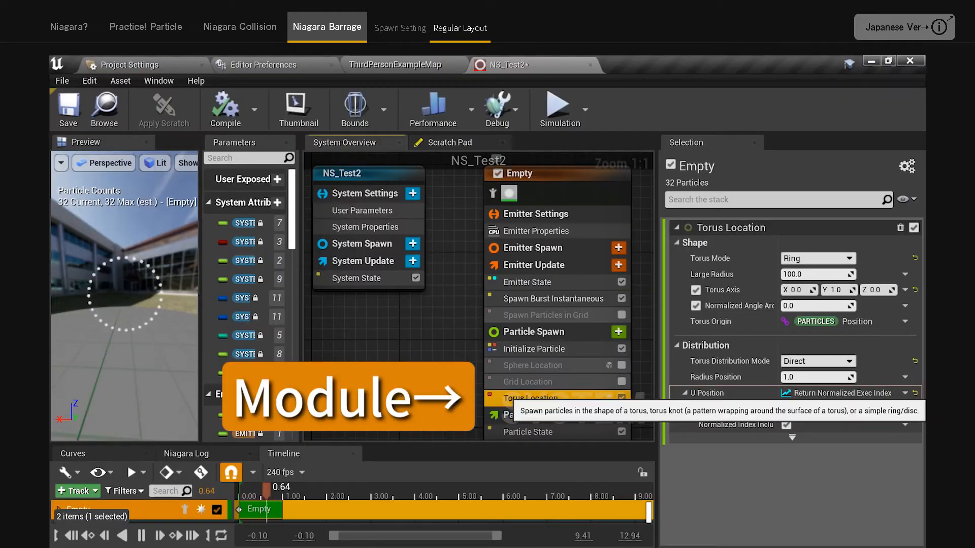
Inspect the Torus Location script graph, then add a Niagara Module Script to the FX folder
double_click(531, 398)
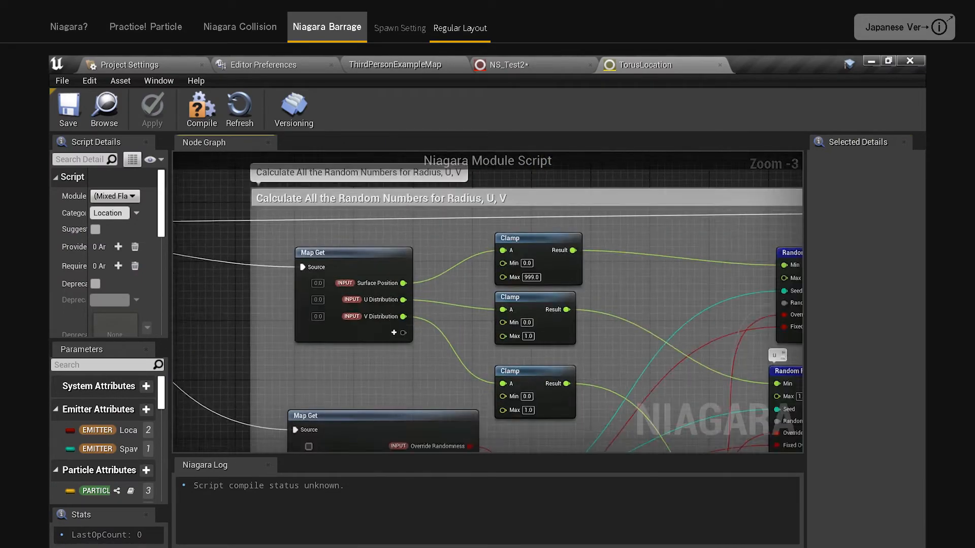
scroll(down, 3)
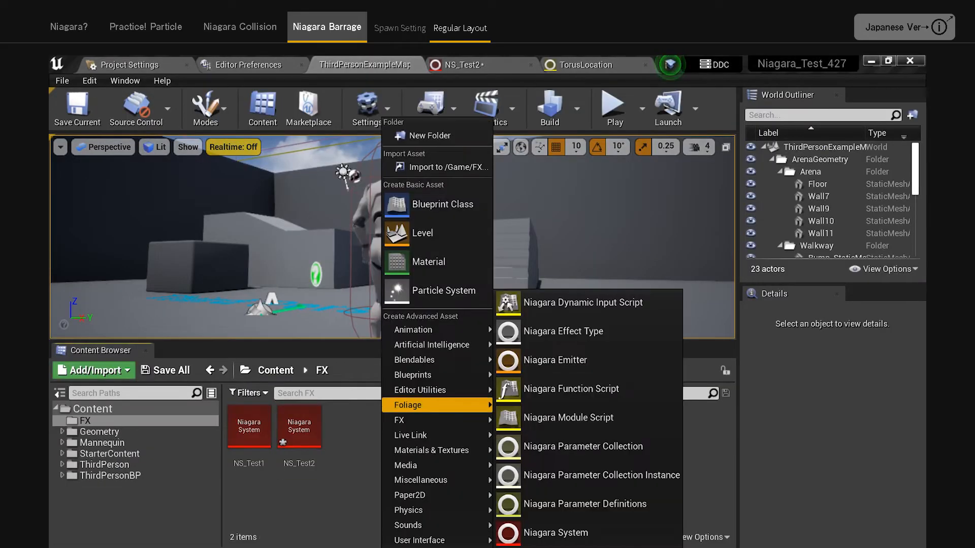
mouse_move(567, 417)
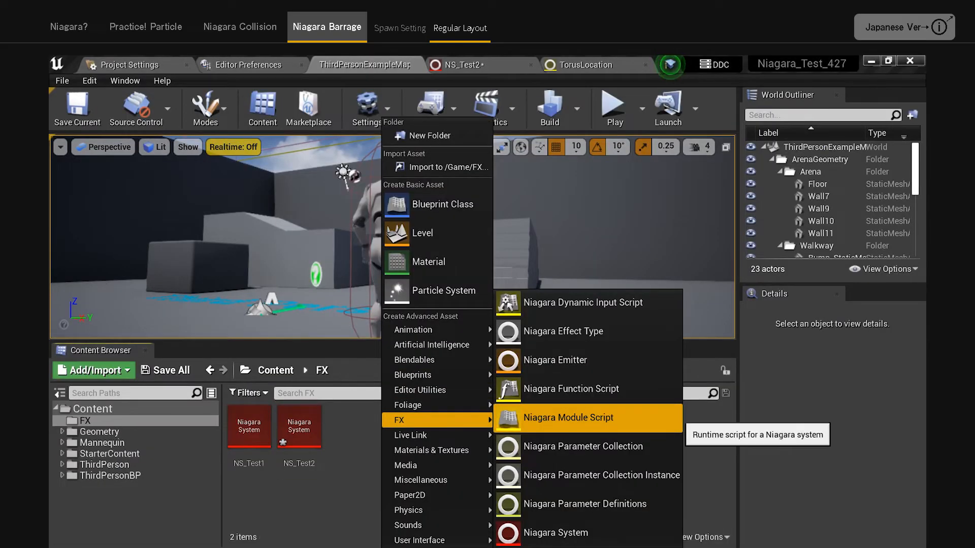
click(567, 418)
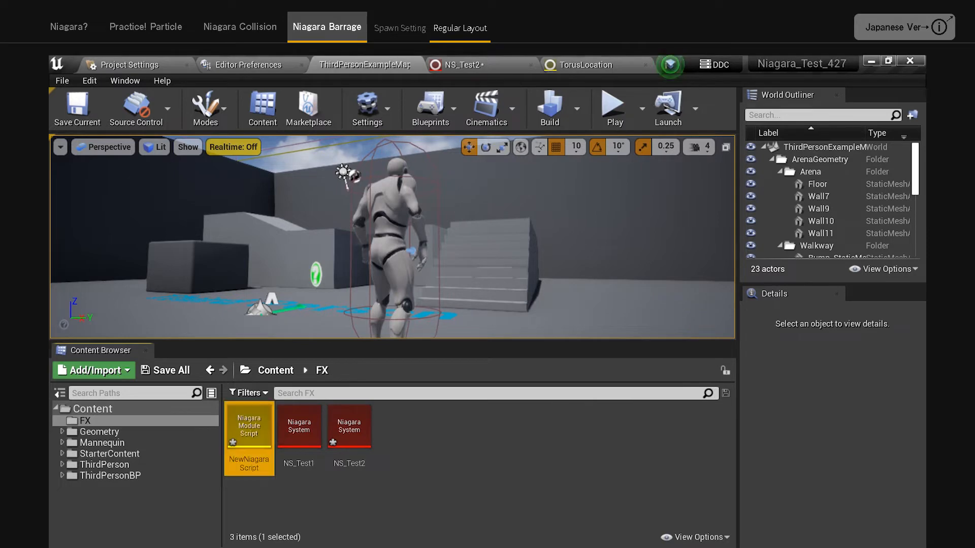
click(459, 28)
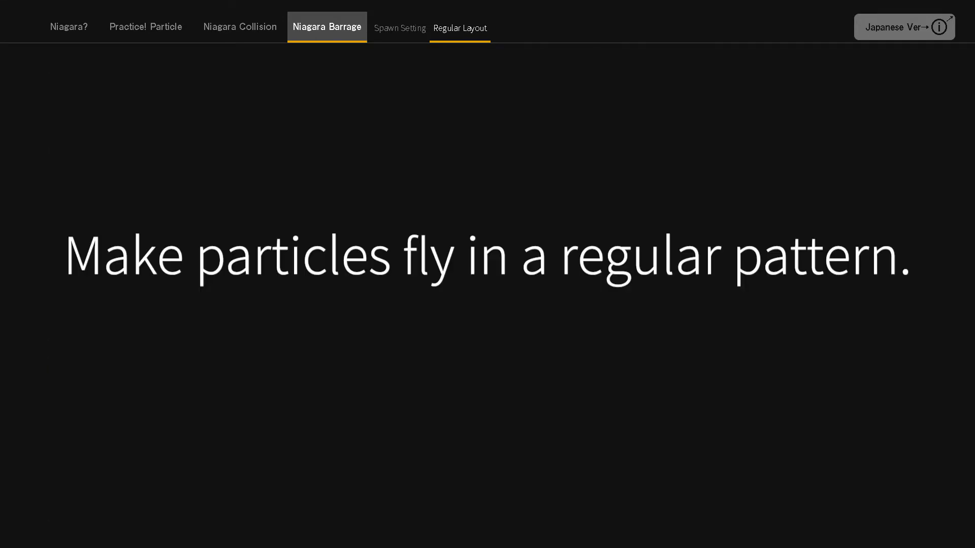
Set the Emitter State's Life Cycle Mode to Self
click(529, 28)
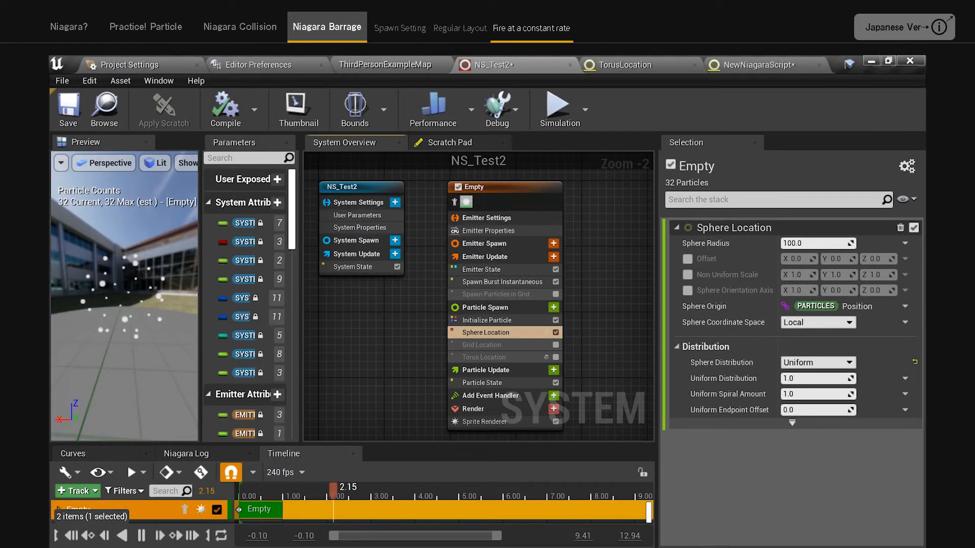
click(482, 269)
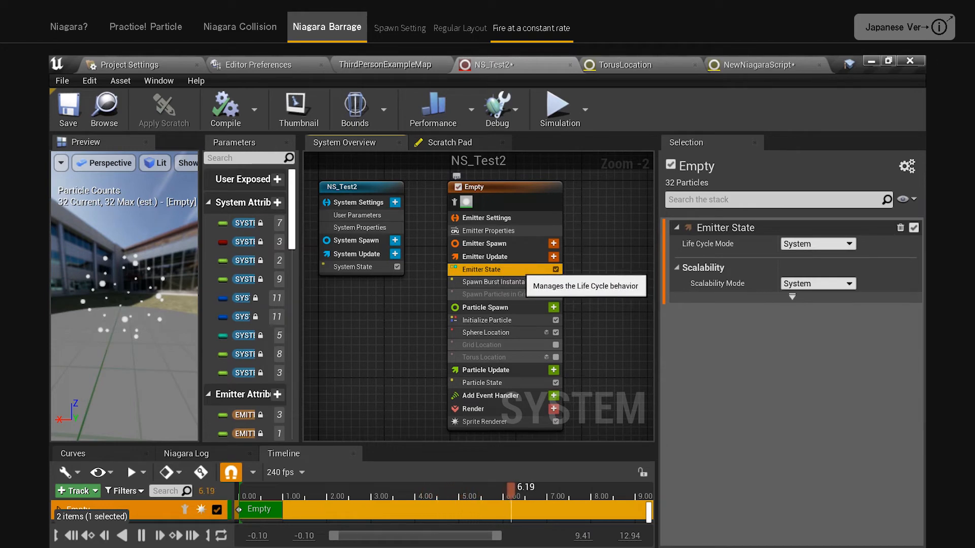
click(816, 244)
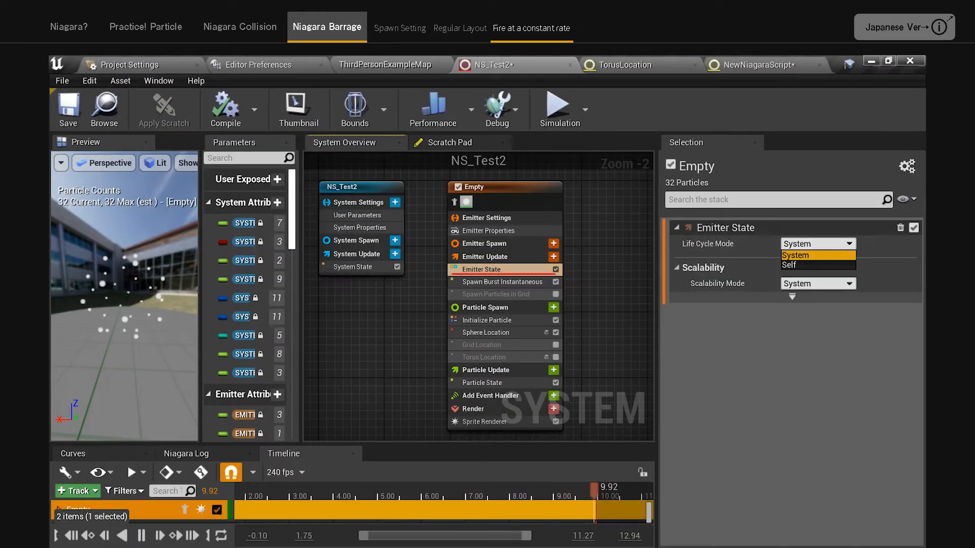
click(788, 264)
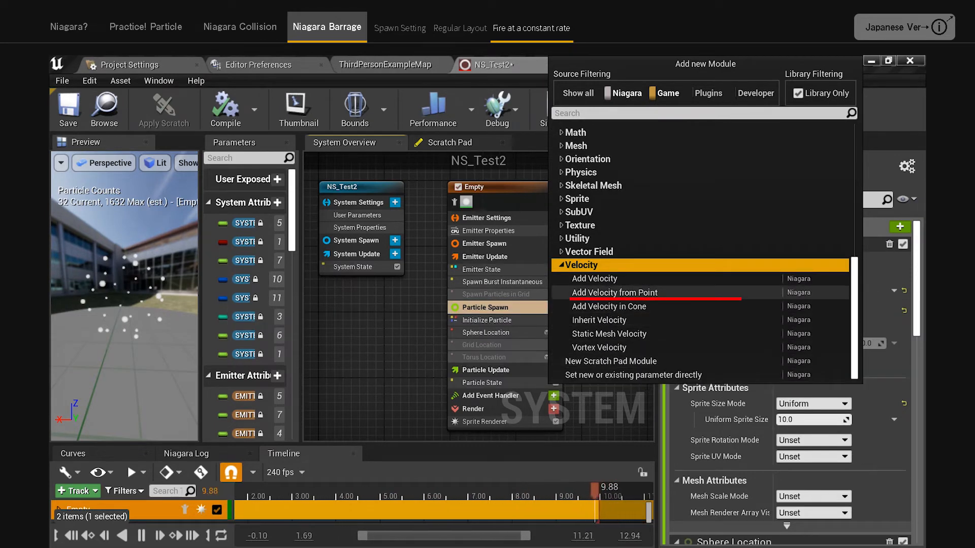
Add Velocity from Point with its Solve Forces and Velocity dependency, and enable Torus Location
click(615, 292)
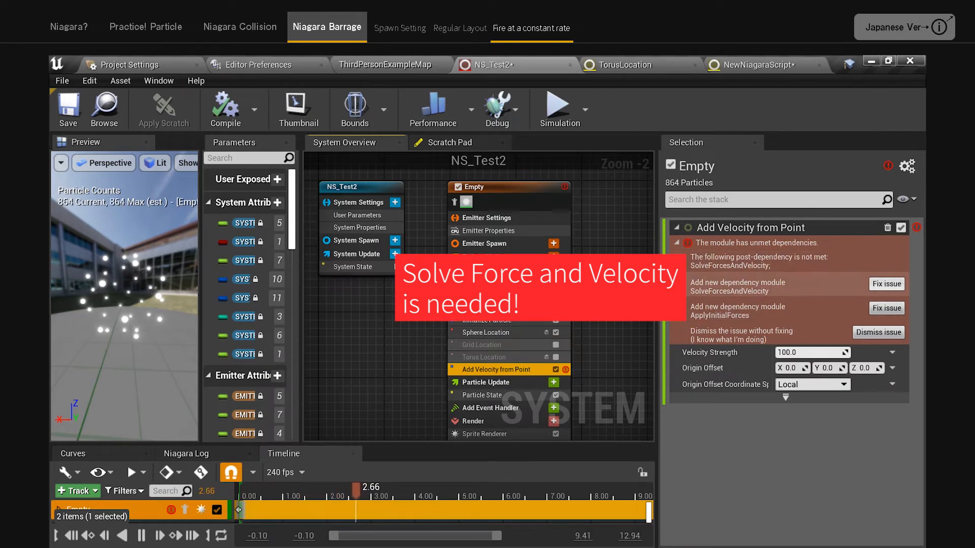
click(885, 283)
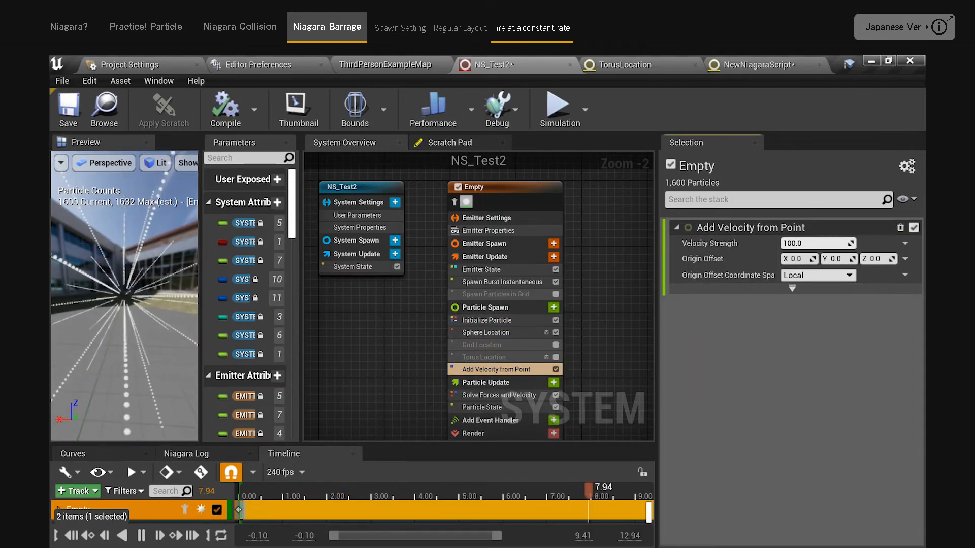
click(497, 395)
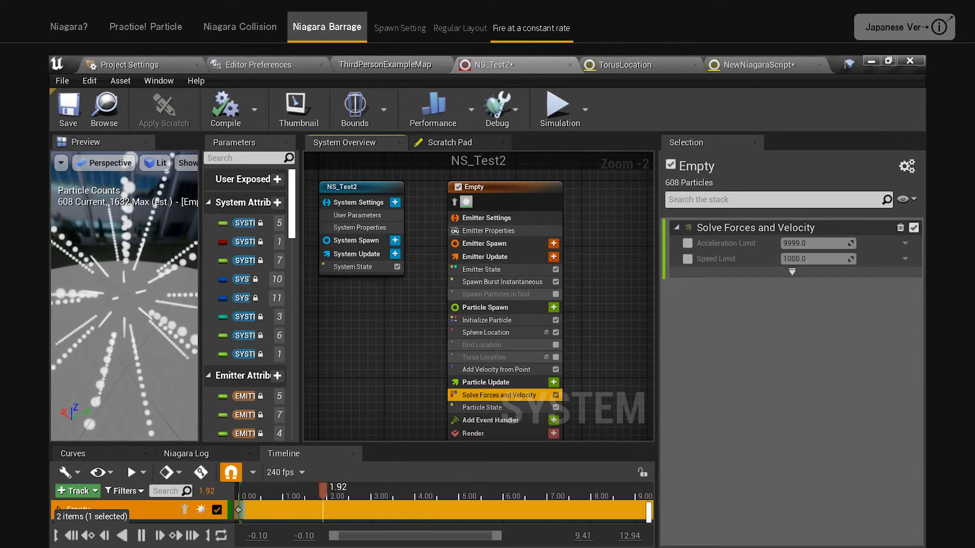
click(555, 293)
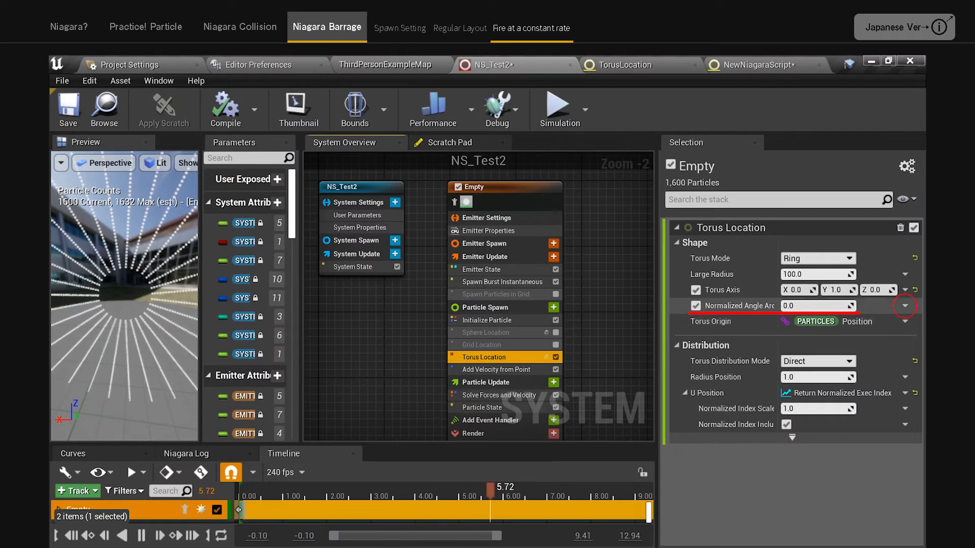
Open the Normalized Angle Arc dropdown to bind an expression dynamic input
click(905, 305)
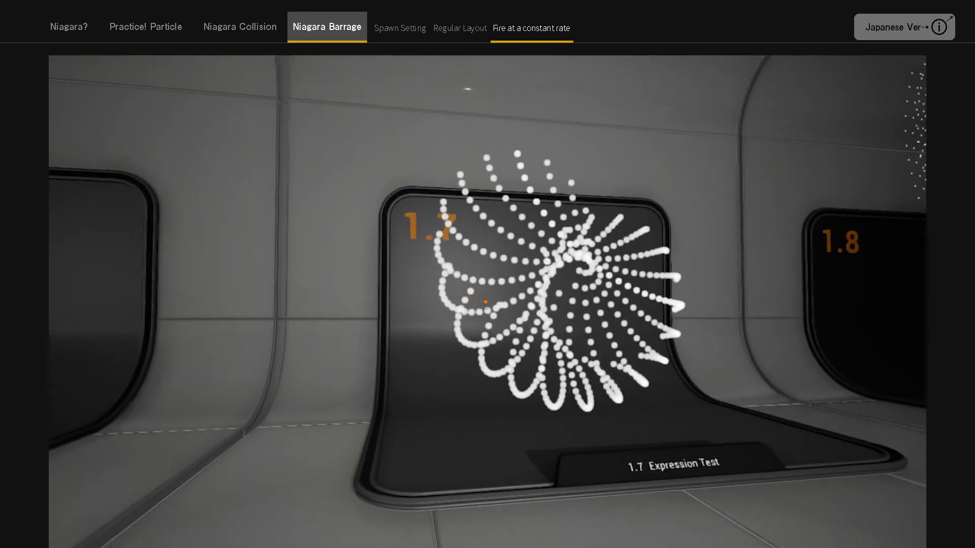
click(410, 27)
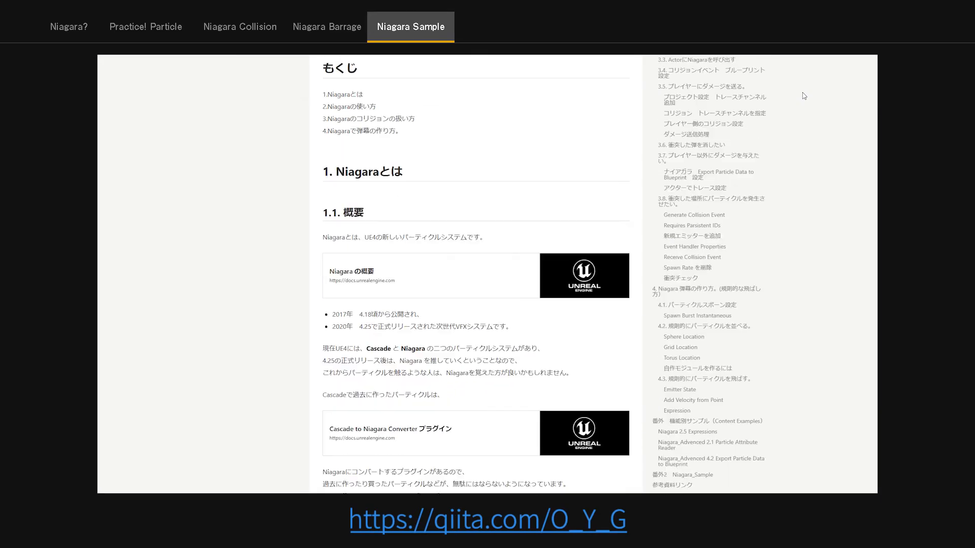
scroll(down, 3)
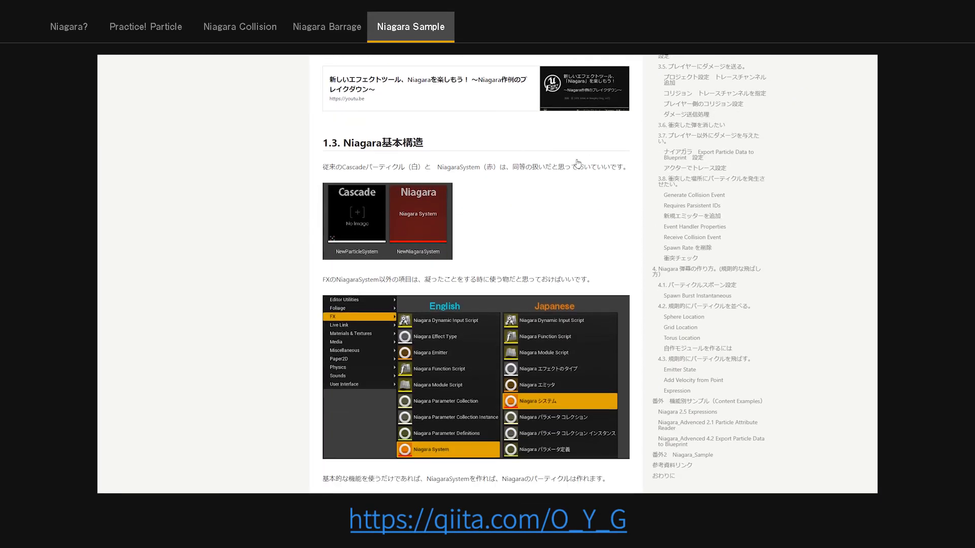
scroll(down, 3)
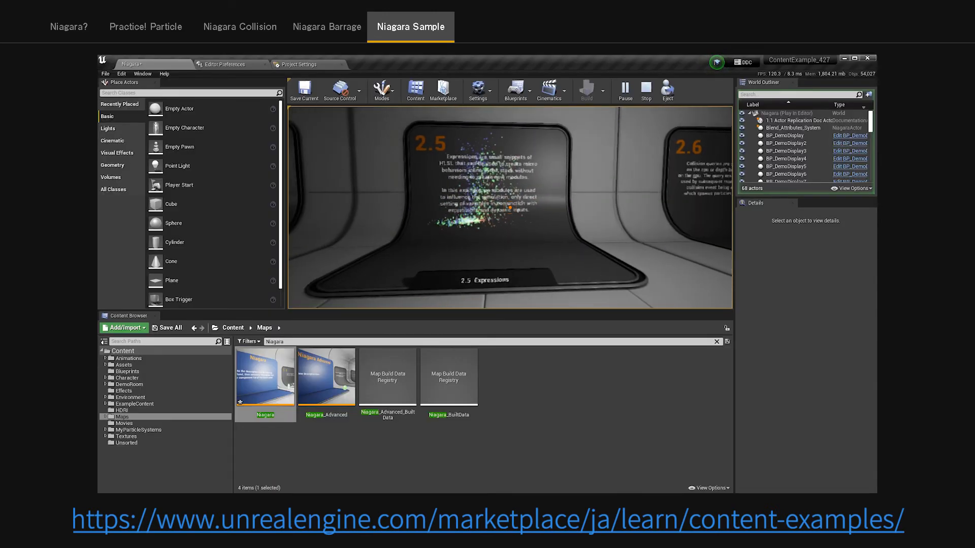
Open the Niagara map from the Niagara-filtered Maps folder
double_click(327, 376)
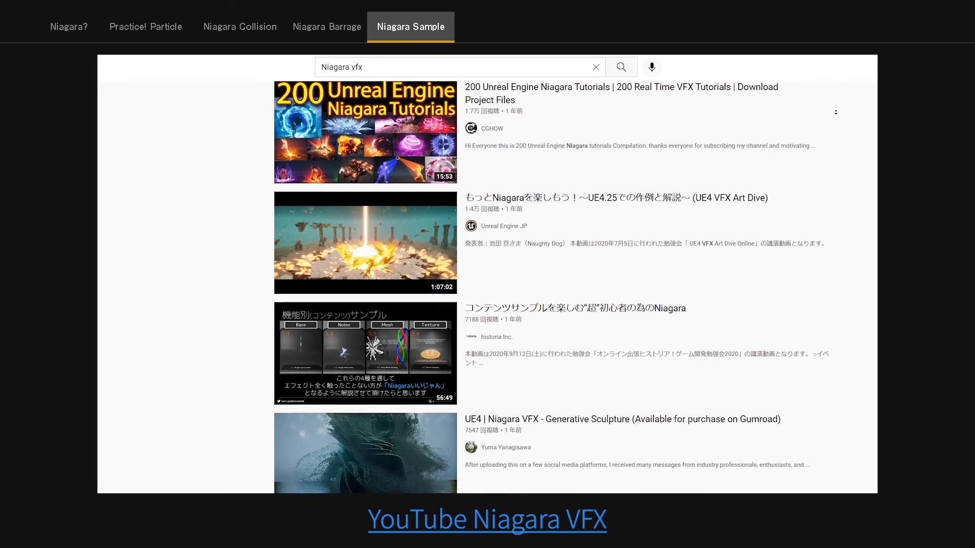
scroll(down, 3)
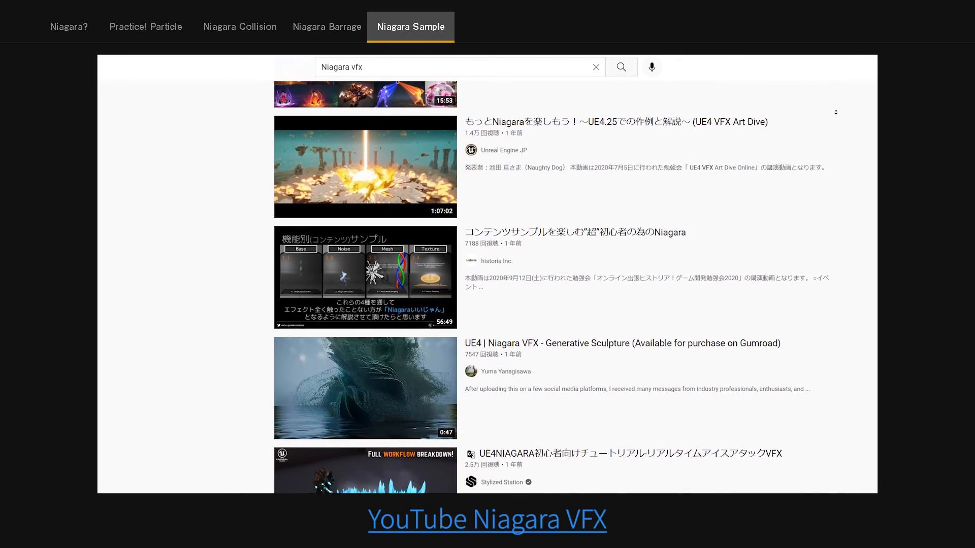
scroll(down, 3)
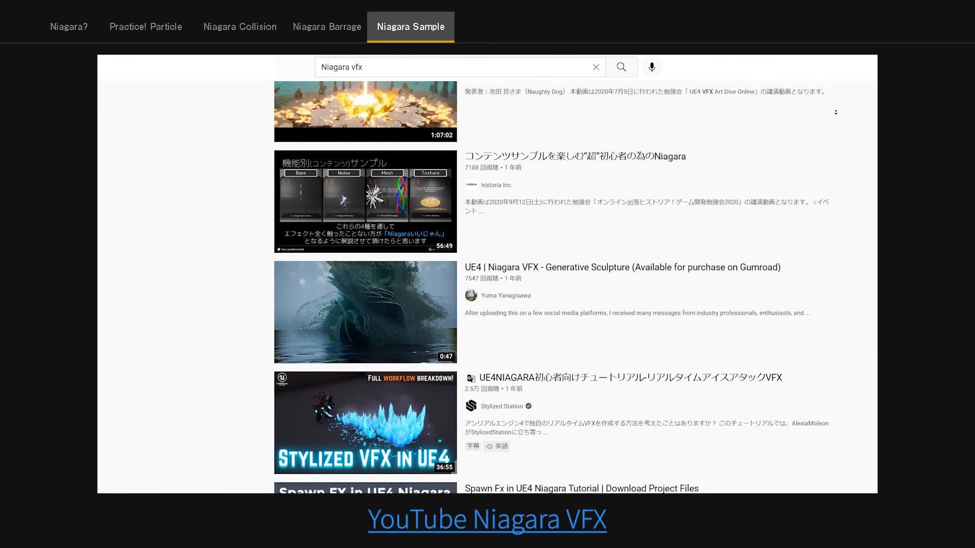
scroll(down, 3)
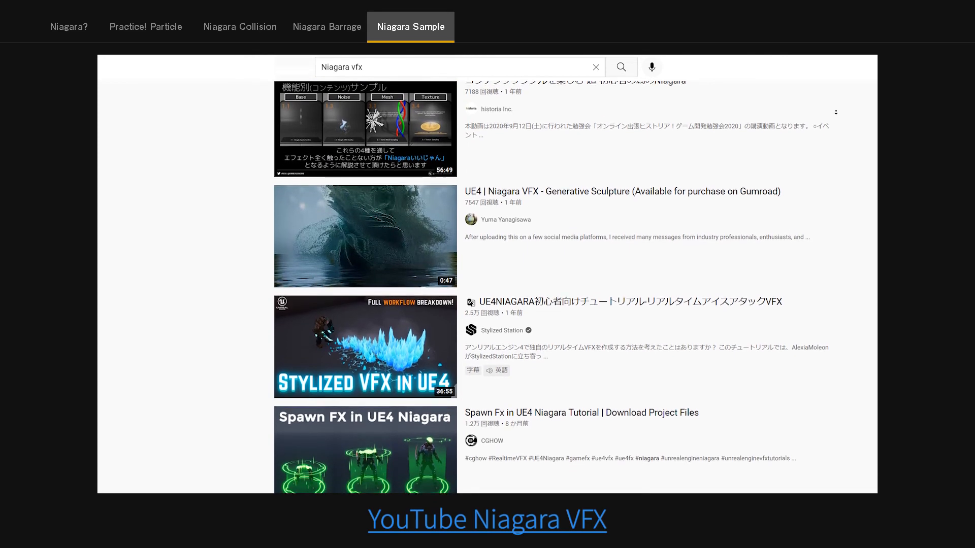
scroll(down, 3)
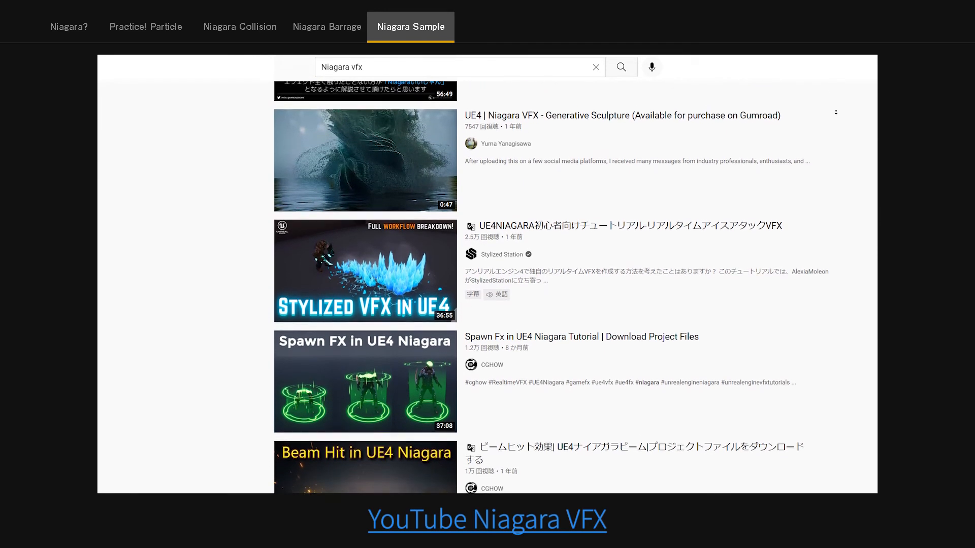
scroll(down, 3)
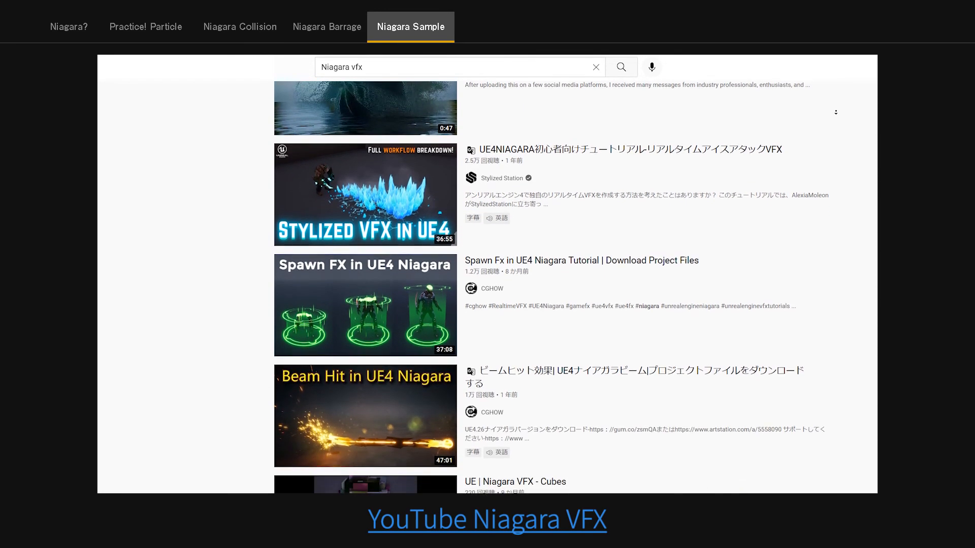
scroll(down, 3)
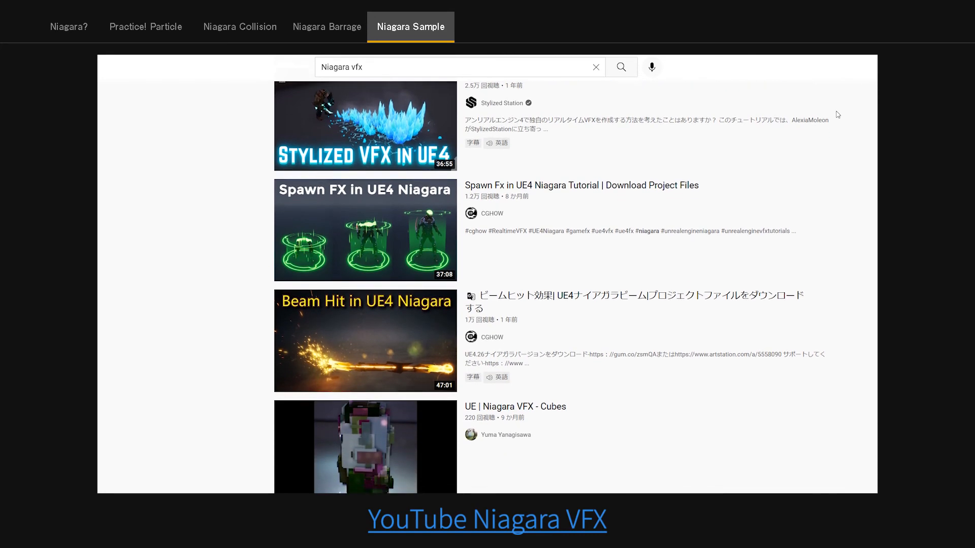